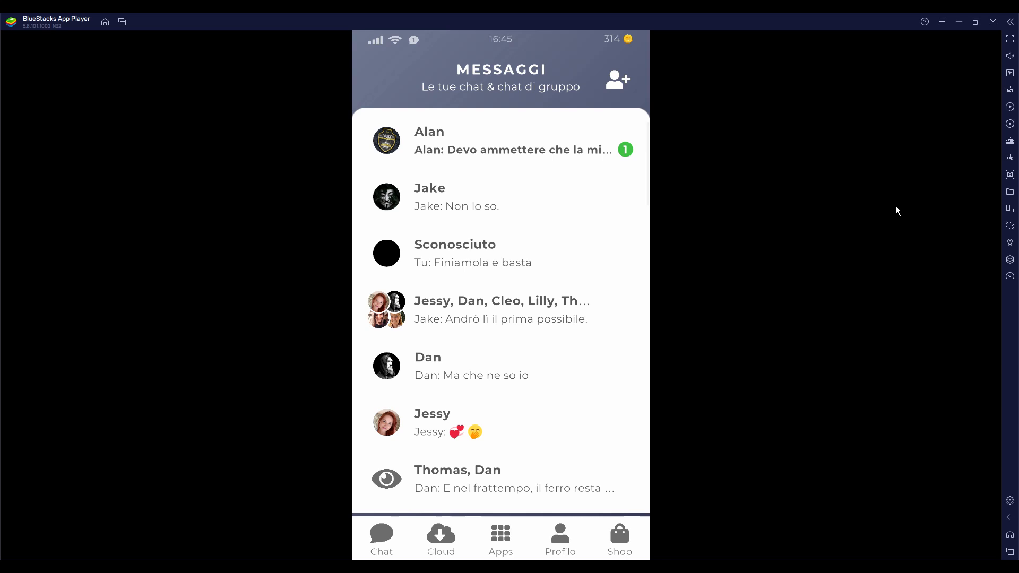
{"action": "mouse_move", "coordinate": [691, 231]}
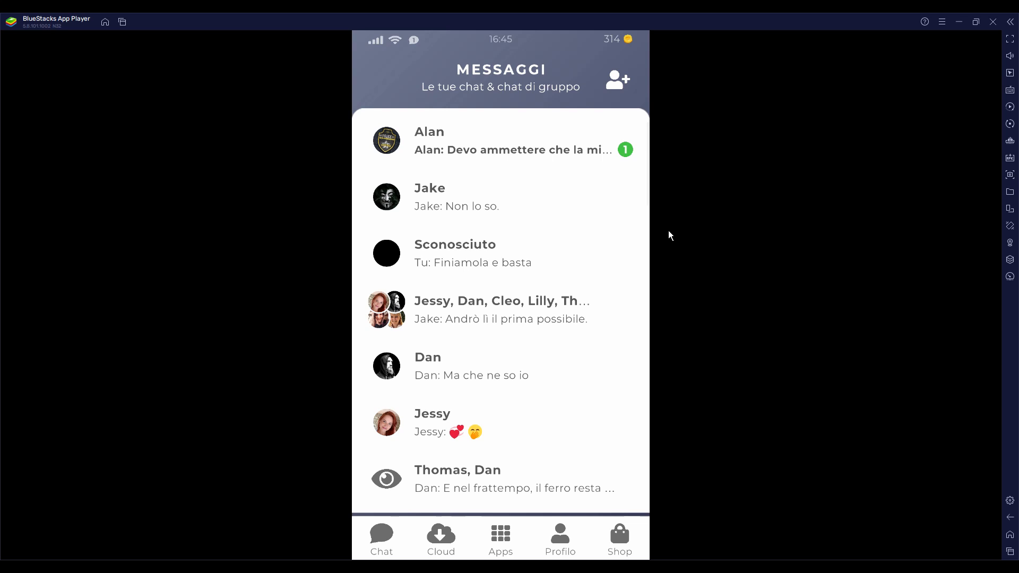
{"action": "mouse_move", "coordinate": [495, 160]}
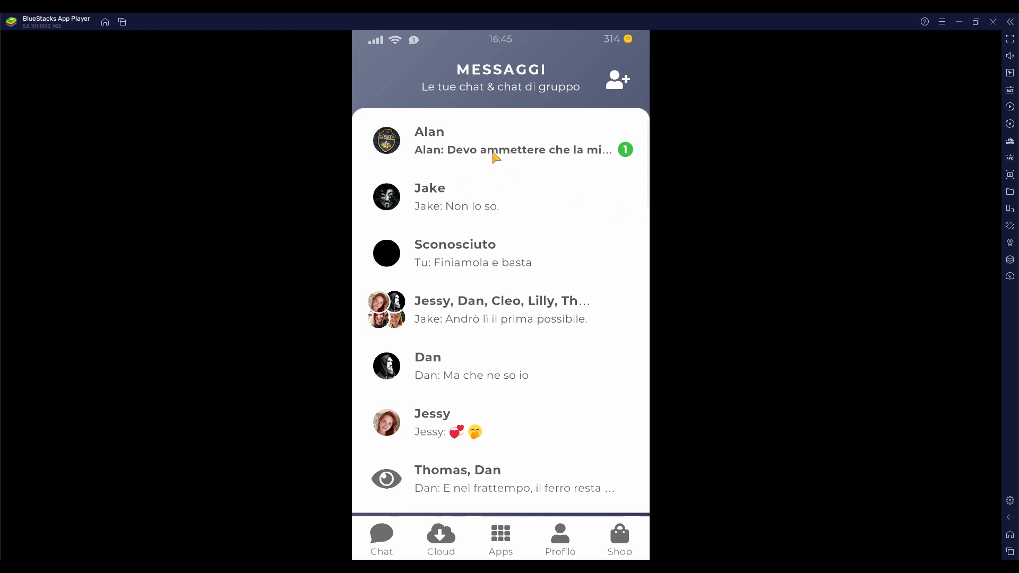
Step: Enter Alan's chat and reply Stia attento, then Dove si trova ora?
{"action": "left_click", "coordinate": [500, 141]}
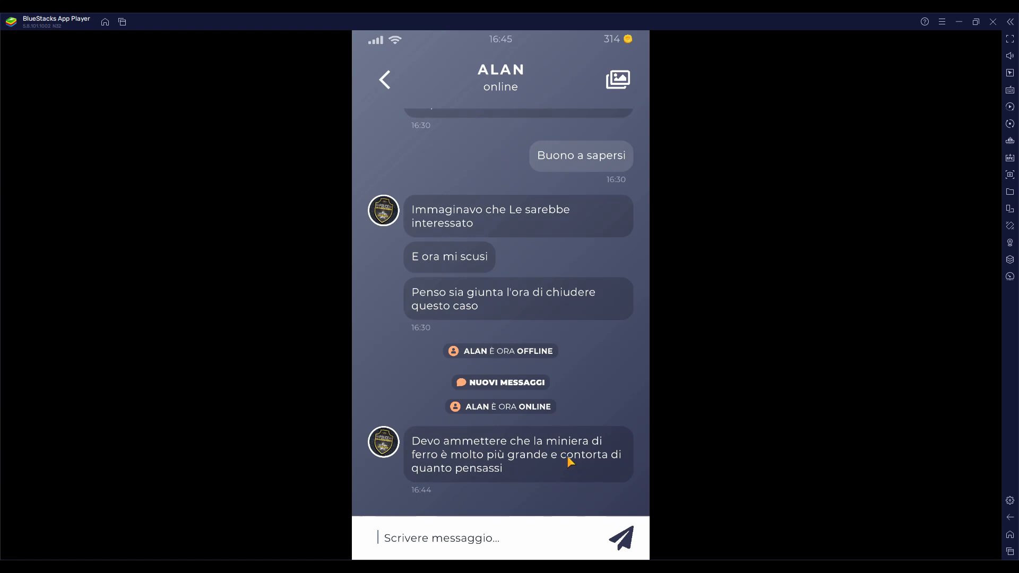
{"action": "mouse_move", "coordinate": [458, 529]}
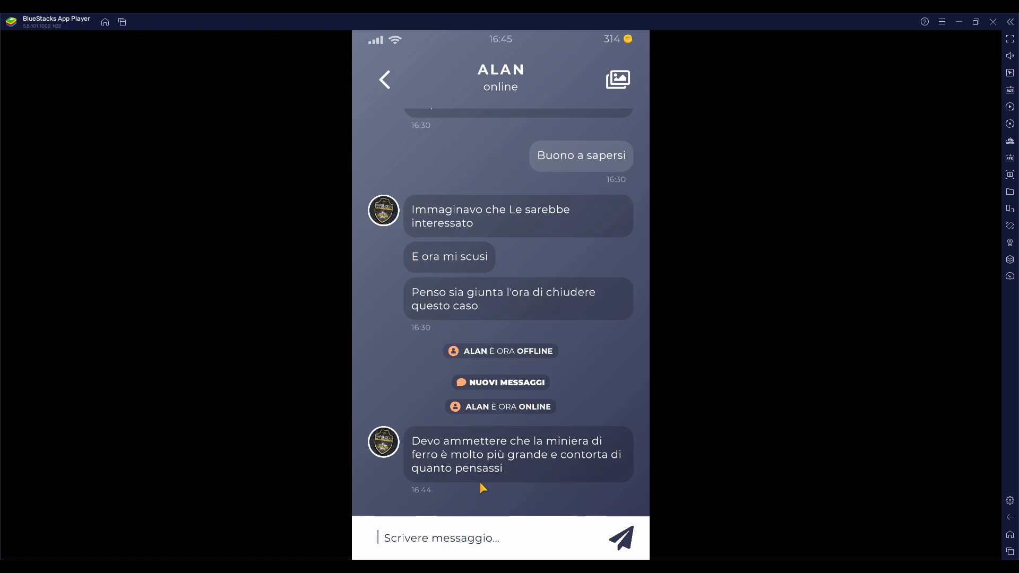
{"action": "scroll", "scroll_direction": "down", "scroll_amount": 3}
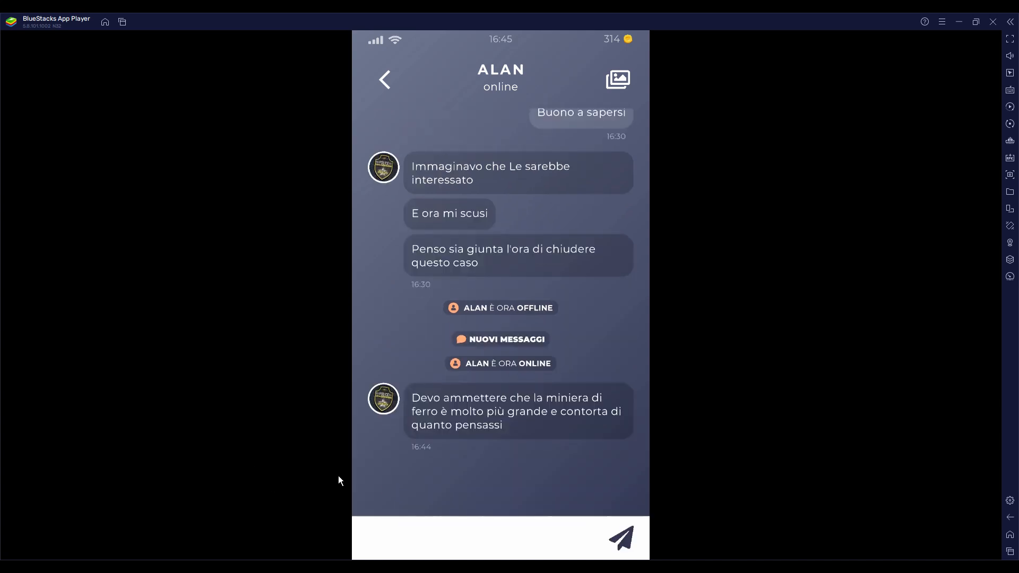
{"action": "left_click", "coordinate": [619, 538]}
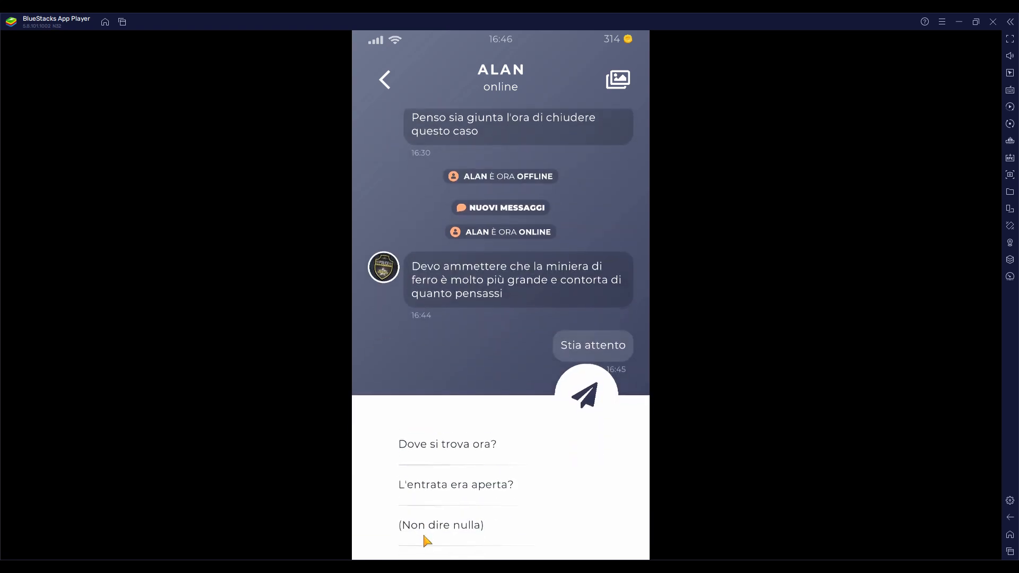
{"action": "left_click", "coordinate": [441, 524]}
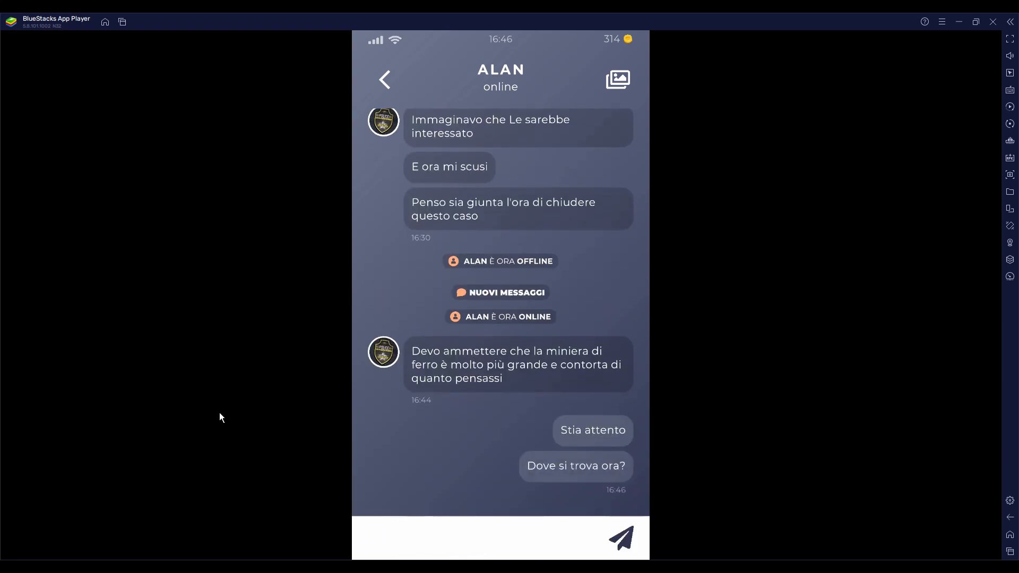
Step: Answer Alan with Io mica, cosa? and bring up the next reply choices
{"action": "scroll", "scroll_direction": "down", "scroll_amount": 3}
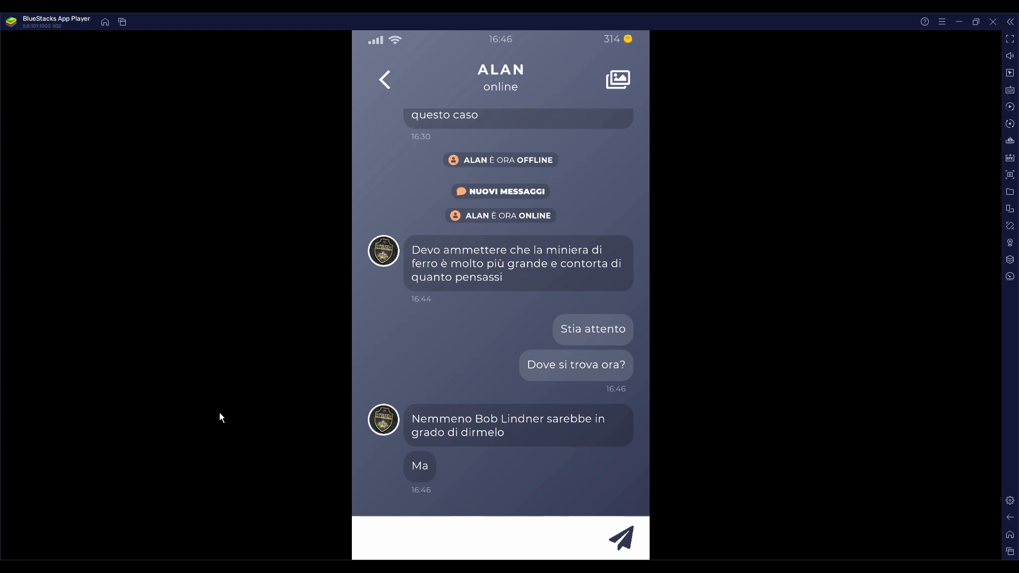
{"action": "mouse_move", "coordinate": [209, 414]}
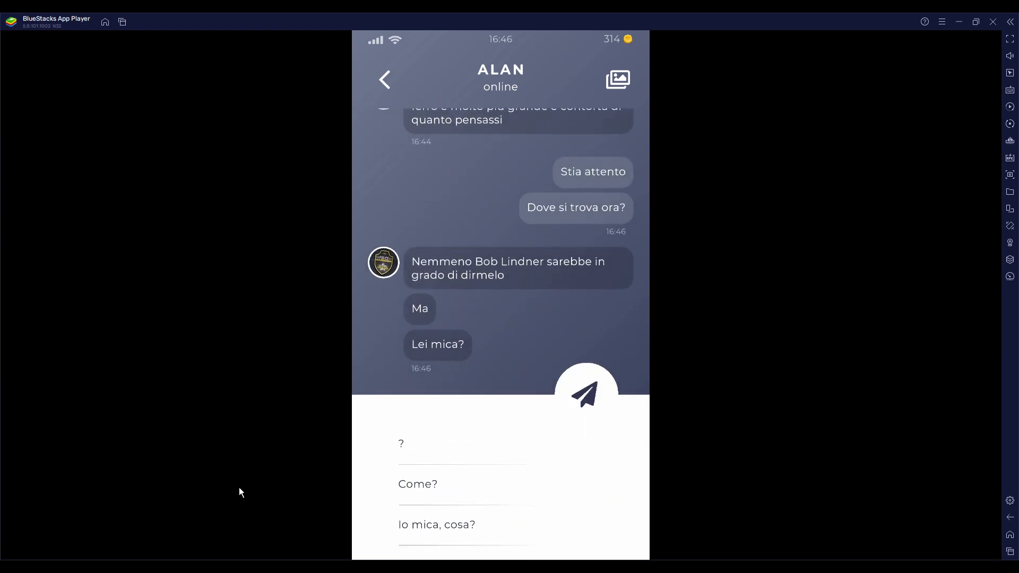
{"action": "left_click", "coordinate": [437, 525]}
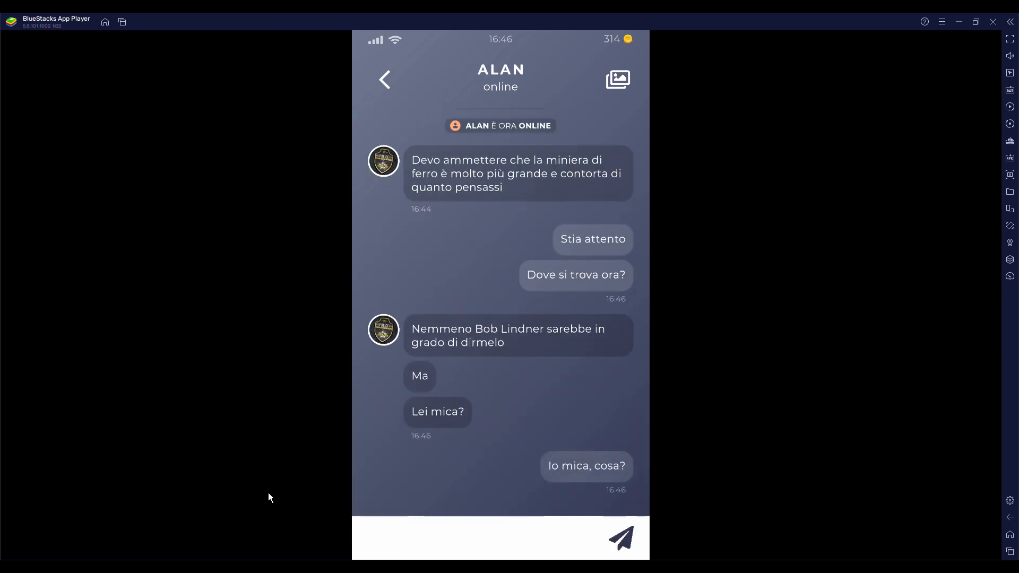
{"action": "left_click", "coordinate": [442, 538]}
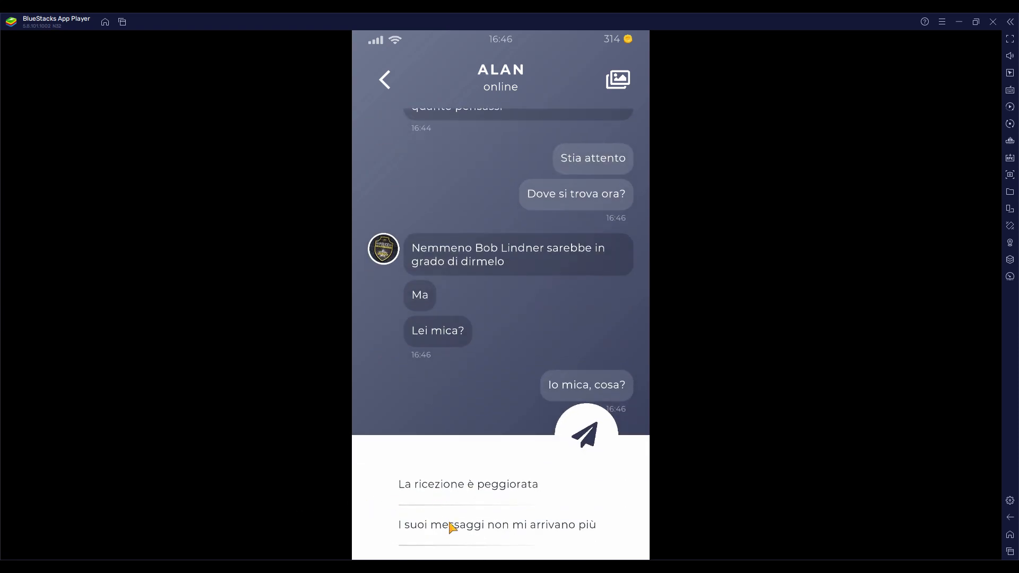
Step: Reply La ricezione è peggiorata, then Sembra proprio una trappola! as Alan describes the clippings room
{"action": "left_click", "coordinate": [584, 430]}
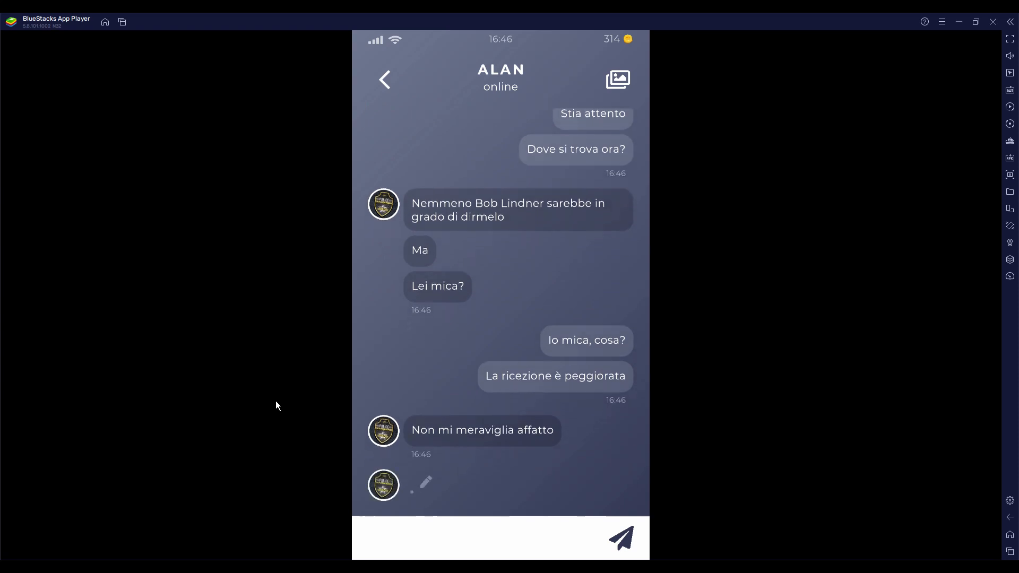
{"action": "mouse_move", "coordinate": [270, 462]}
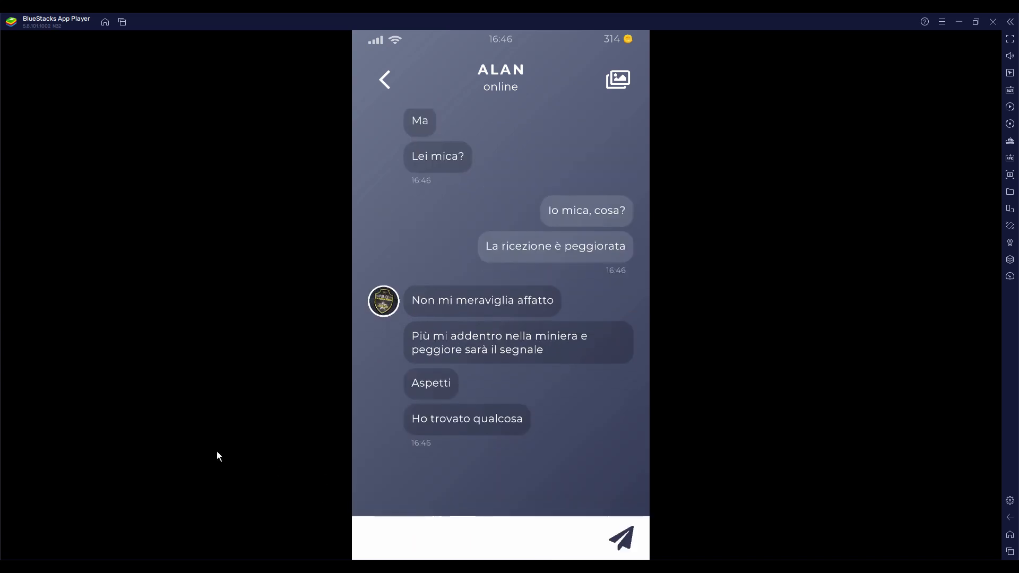
{"action": "left_click", "coordinate": [619, 538]}
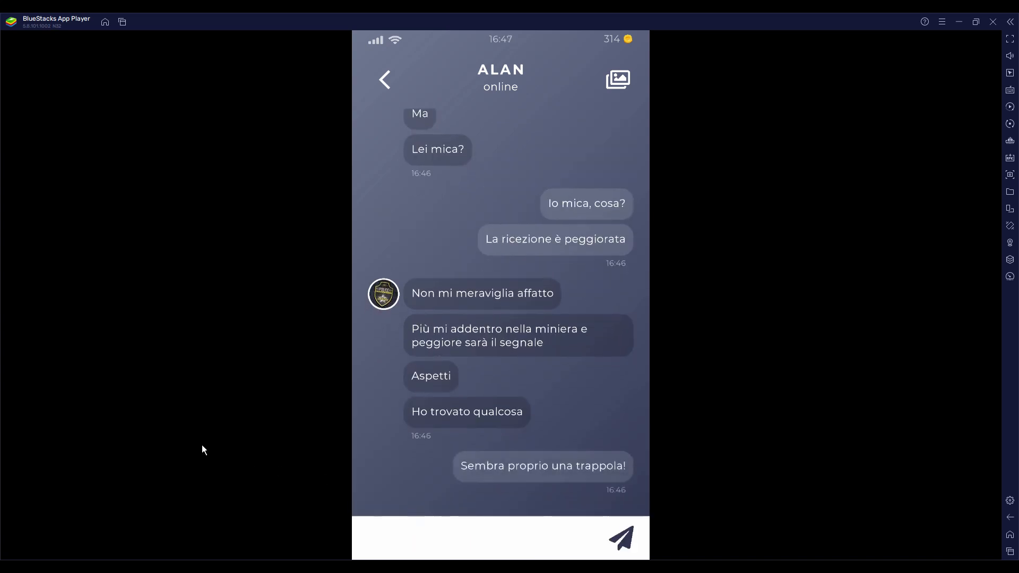
{"action": "scroll", "scroll_direction": "down", "scroll_amount": 3}
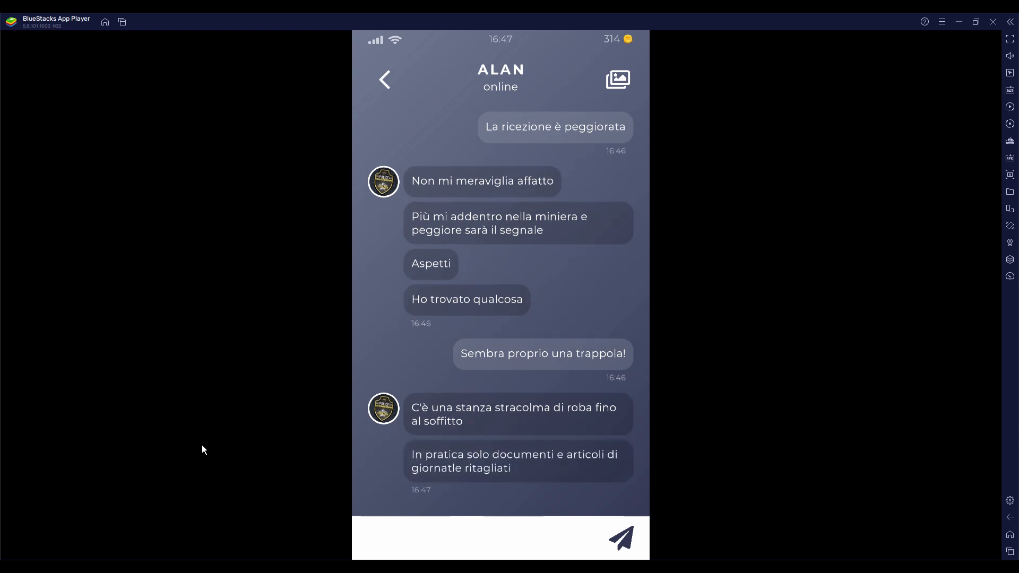
{"action": "mouse_move", "coordinate": [475, 492]}
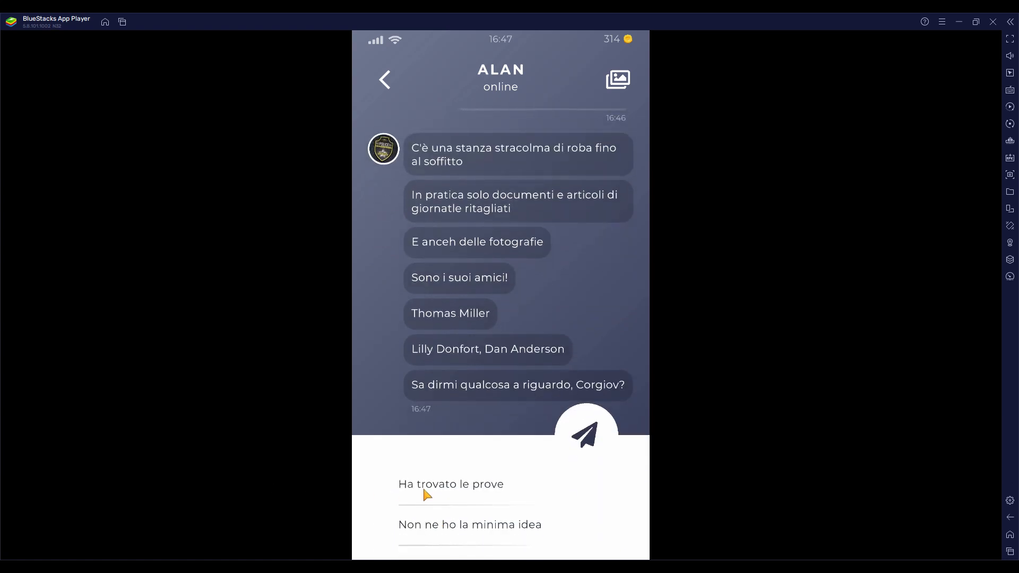
Step: Reply Ha trovato le prove and Da quale parte proveniva?, leading into Alan's video call
{"action": "left_click", "coordinate": [450, 484]}
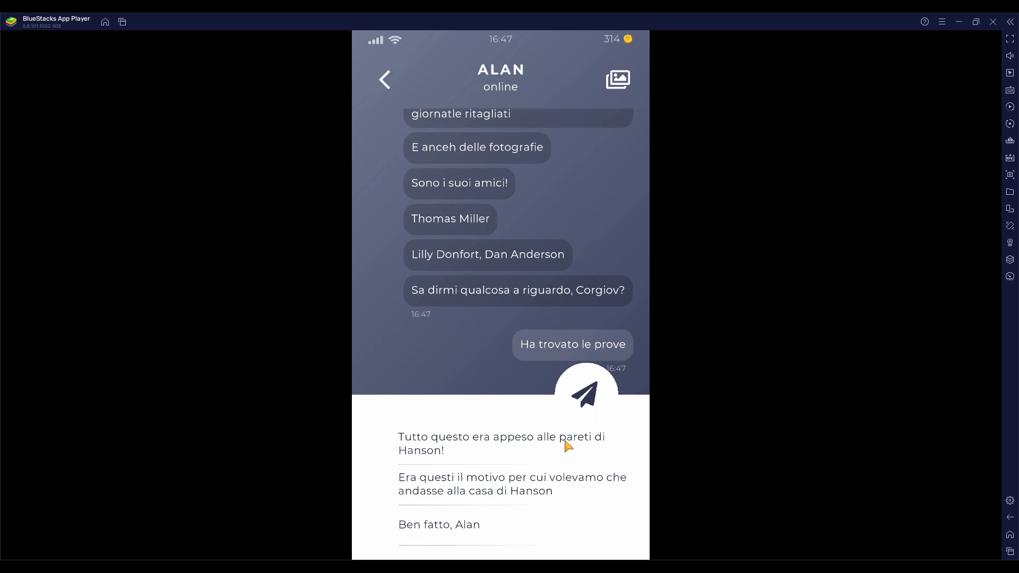
{"action": "mouse_move", "coordinate": [436, 448]}
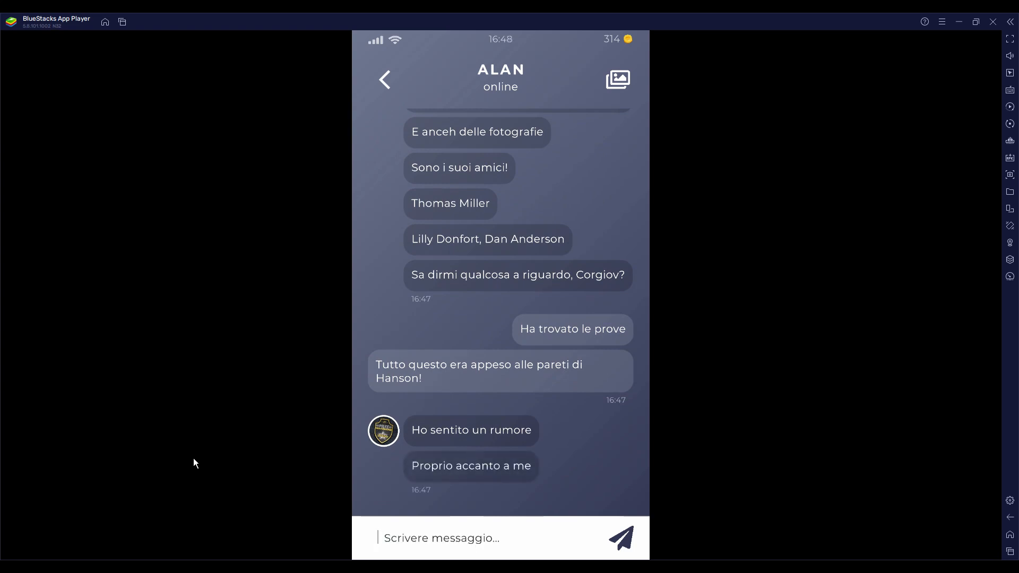
{"action": "left_click", "coordinate": [620, 538]}
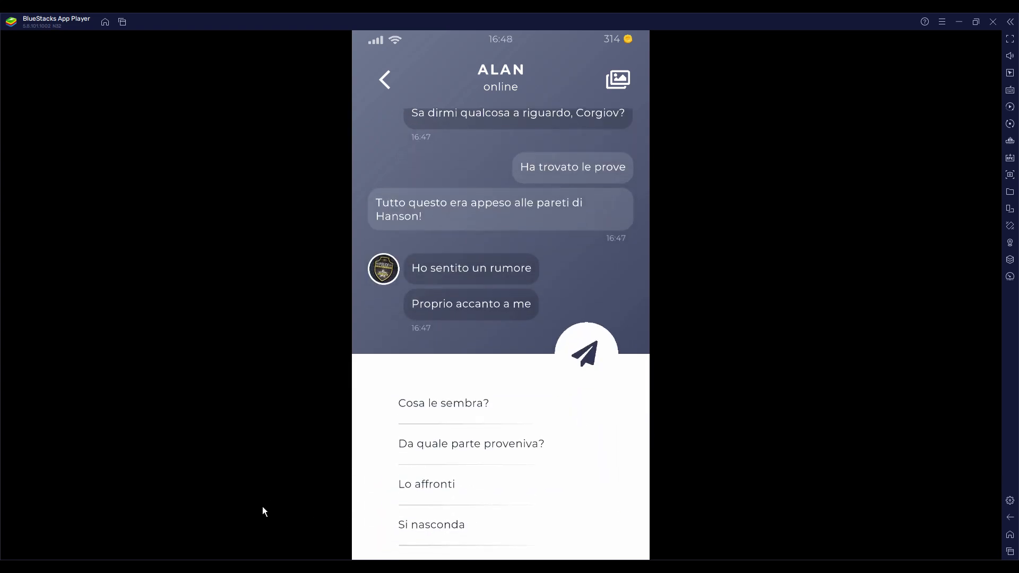
{"action": "mouse_move", "coordinate": [259, 511]}
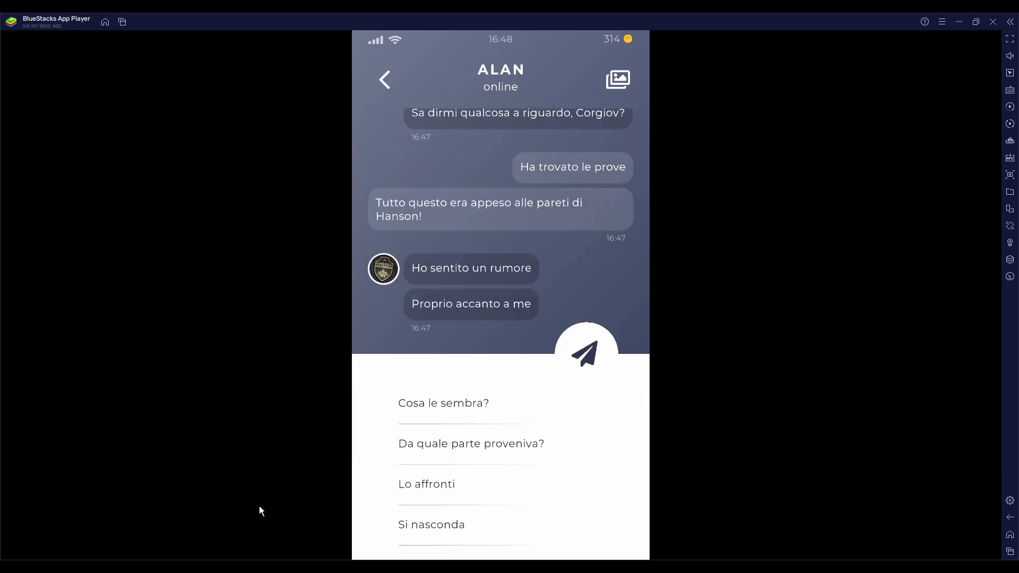
{"action": "left_click", "coordinate": [469, 443]}
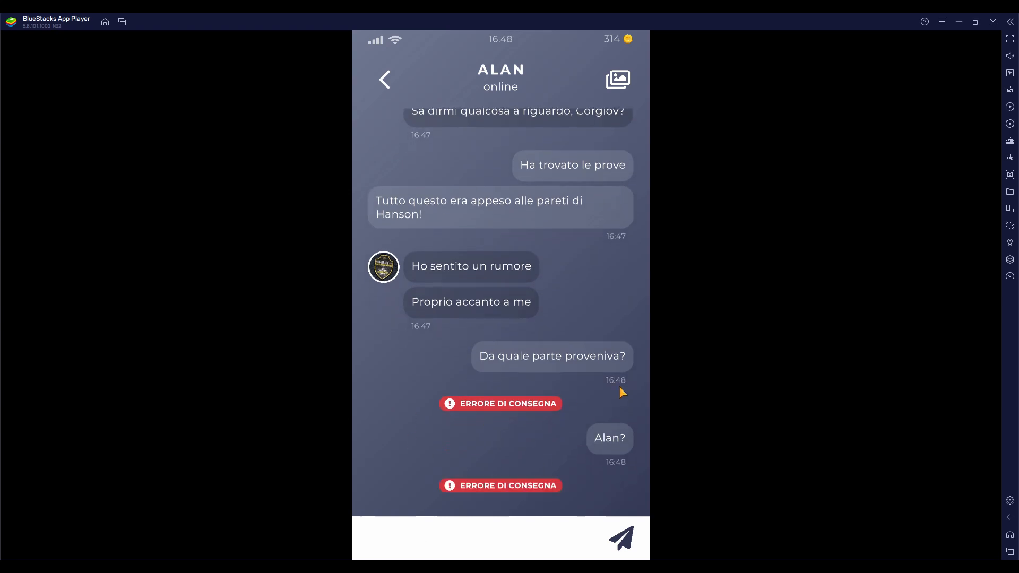
{"action": "left_click", "coordinate": [494, 539]}
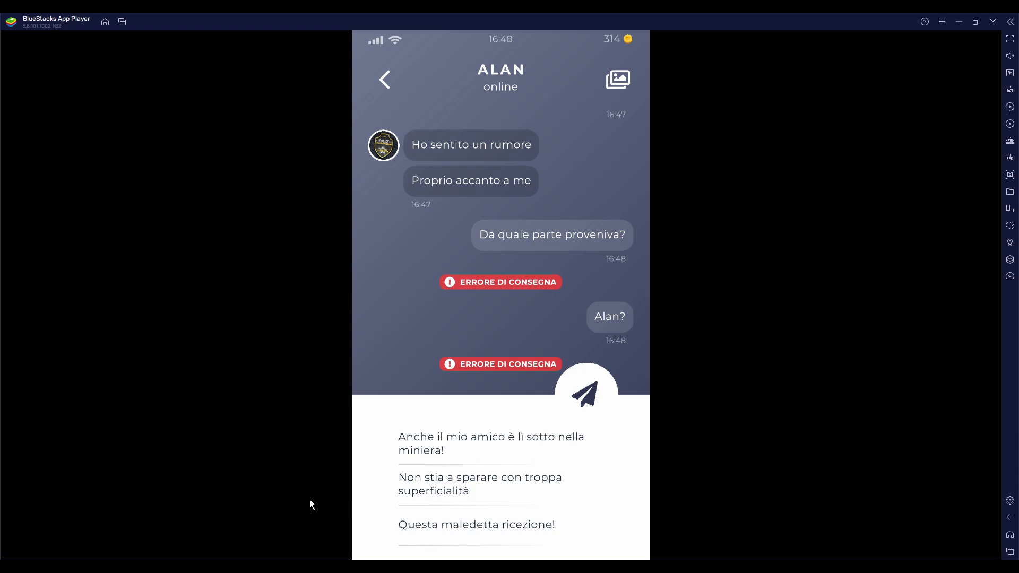
{"action": "mouse_move", "coordinate": [406, 489]}
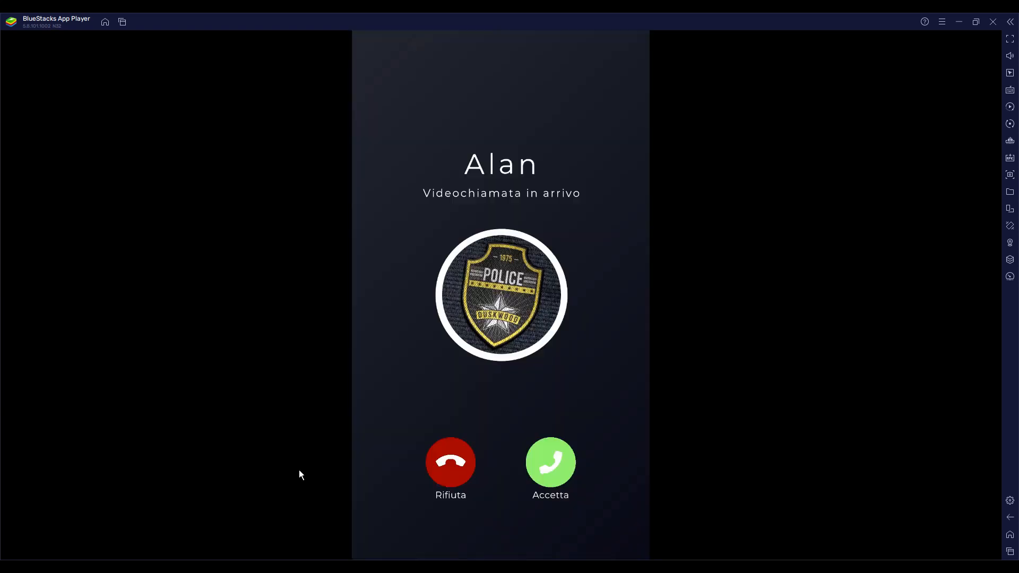
Step: Answer then hang up Alan's video call, return to Messaggi and start adding a contact
{"action": "left_click", "coordinate": [549, 462]}
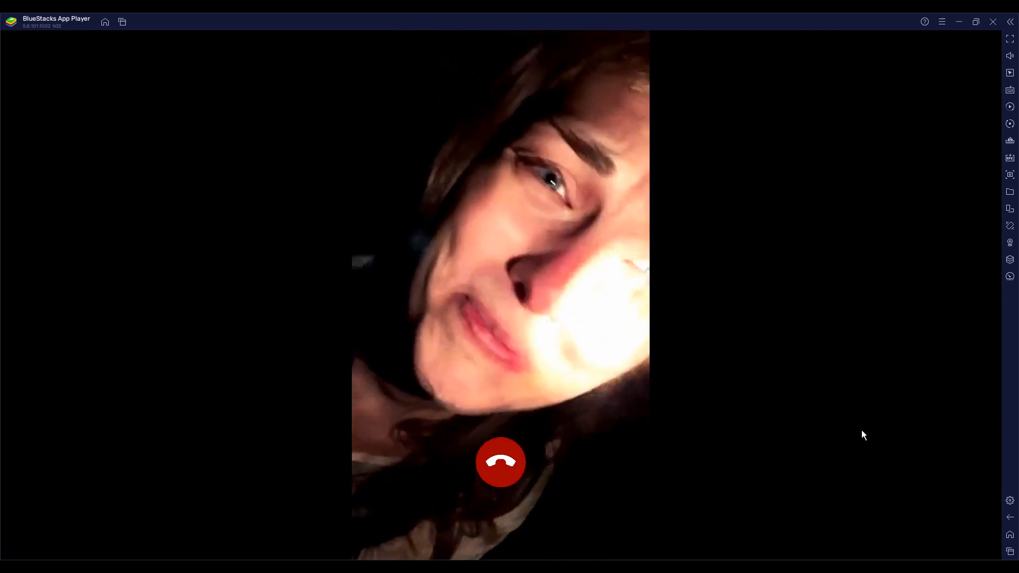
{"action": "left_click", "coordinate": [500, 462]}
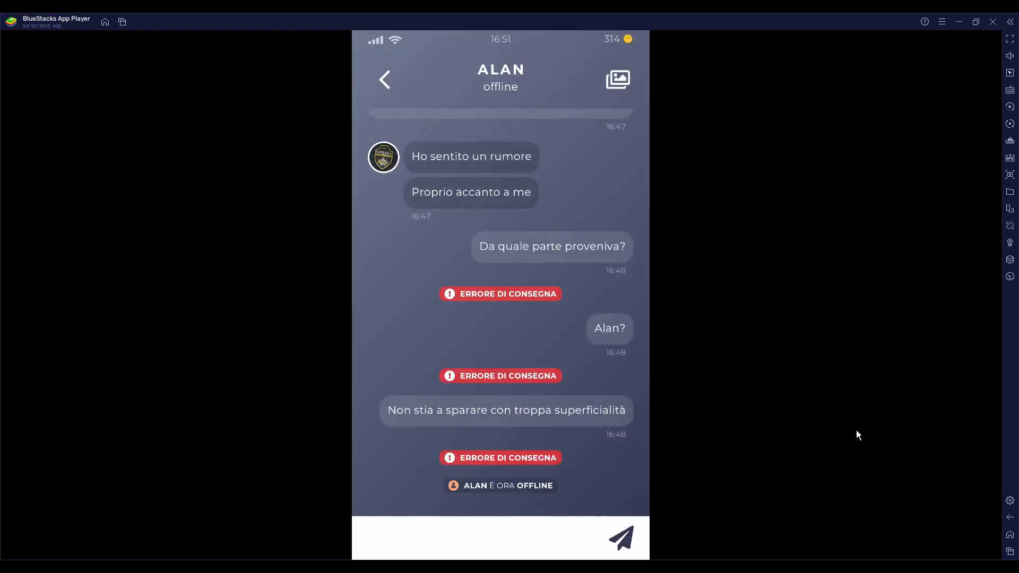
{"action": "left_click", "coordinate": [384, 79]}
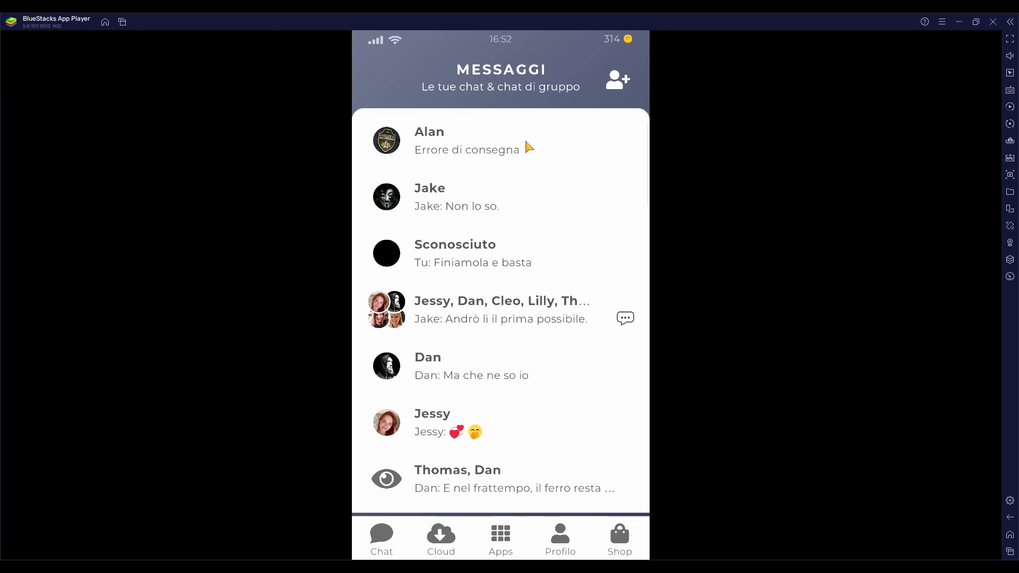
{"action": "left_click", "coordinate": [615, 79]}
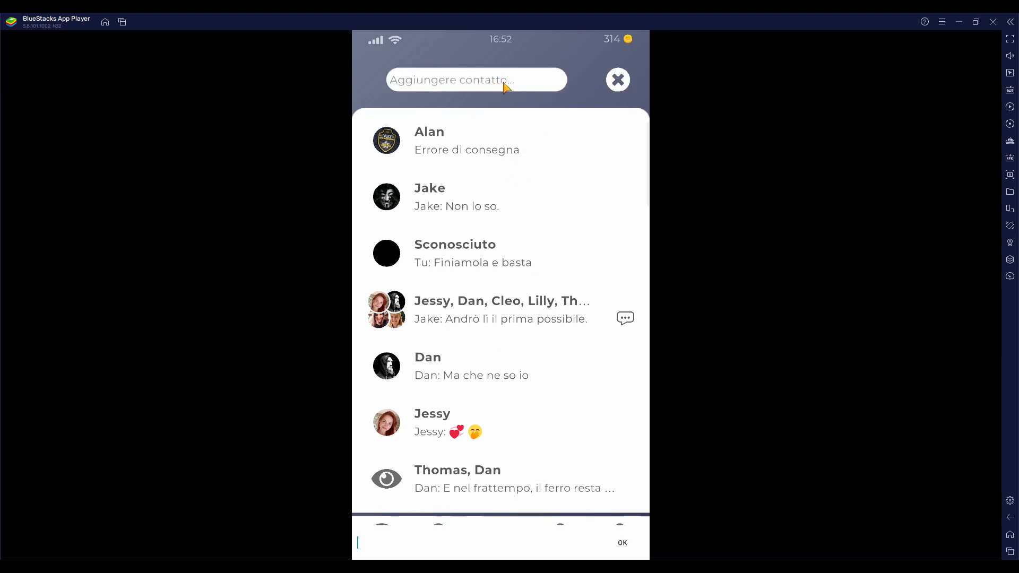
Step: Dismiss the add-contact field, reach Telefono via Apps and try placing a call
{"action": "left_click", "coordinate": [616, 79]}
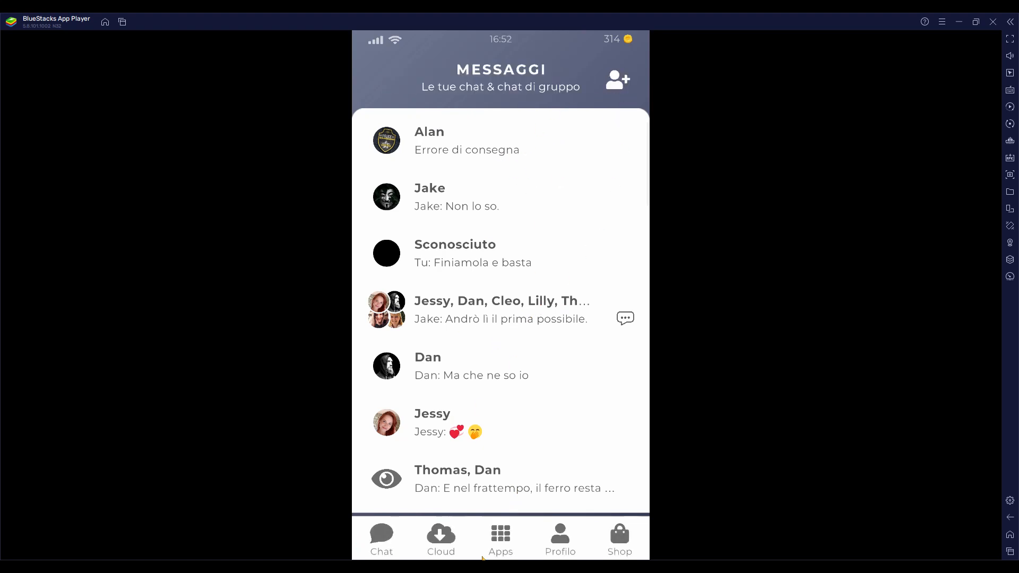
{"action": "left_click", "coordinate": [500, 538]}
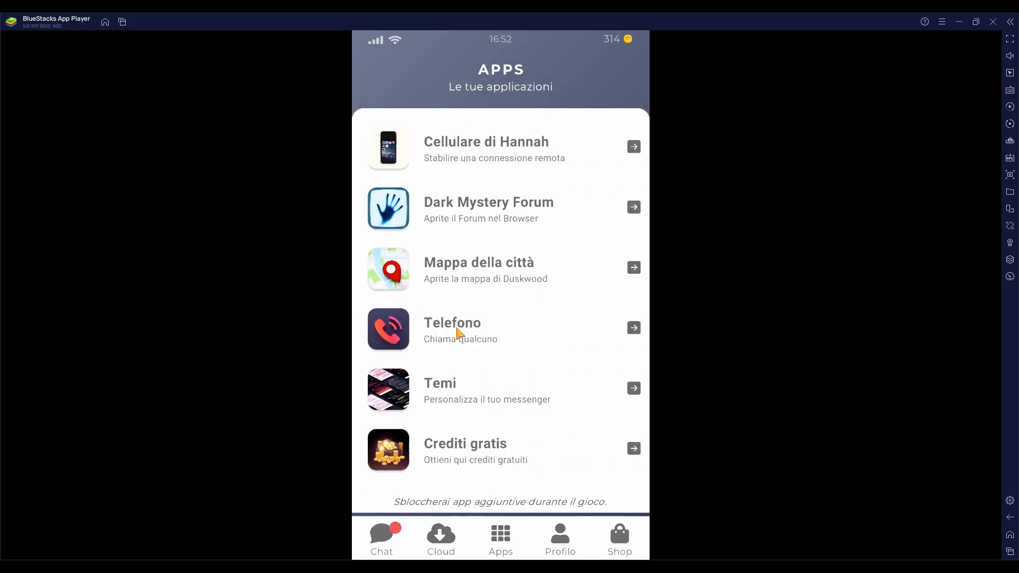
{"action": "left_click", "coordinate": [451, 327]}
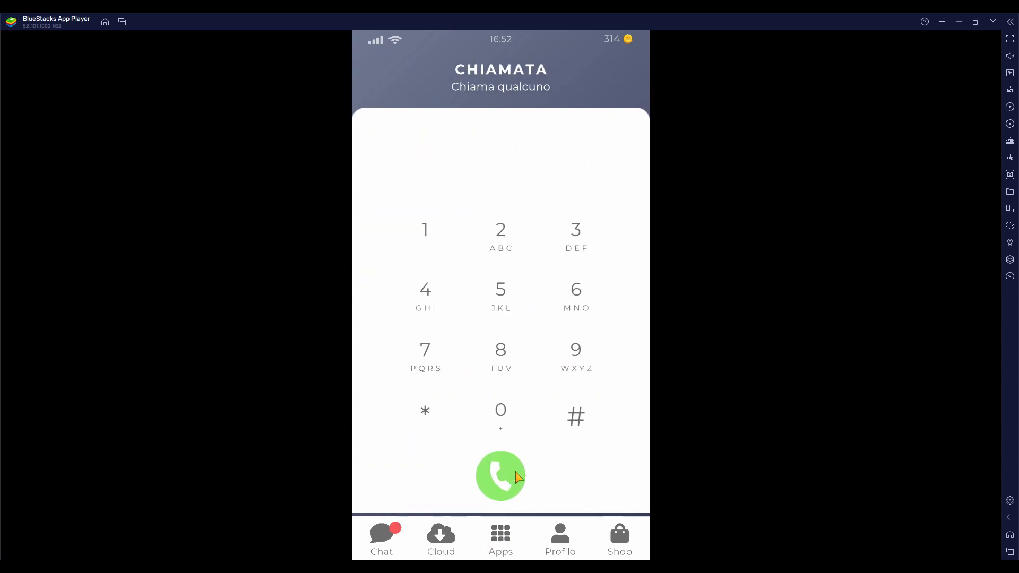
{"action": "left_click", "coordinate": [500, 476]}
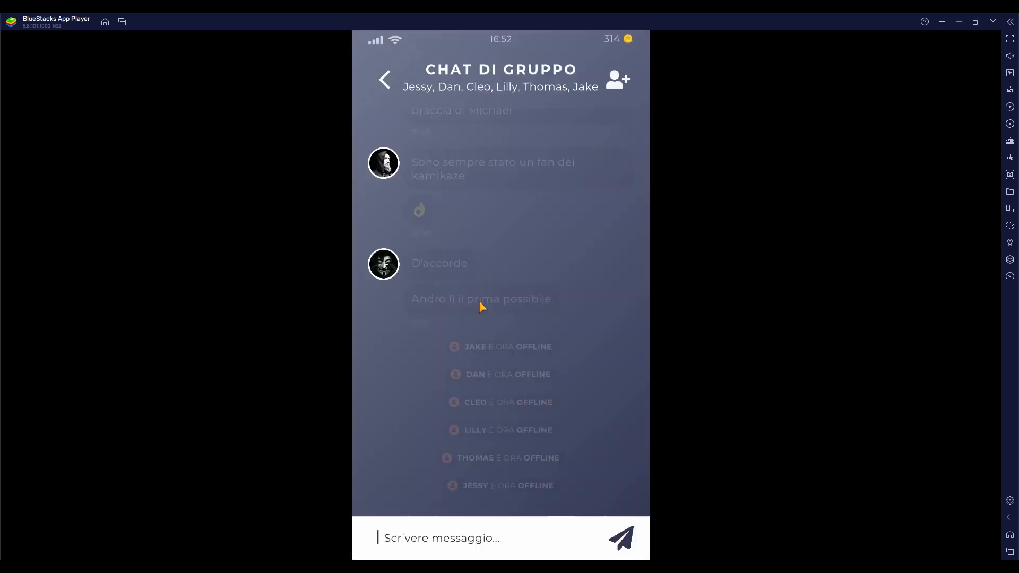
Step: Send 'Gente, venite' to the Chat di gruppo while everyone is offline
{"action": "left_click", "coordinate": [494, 538]}
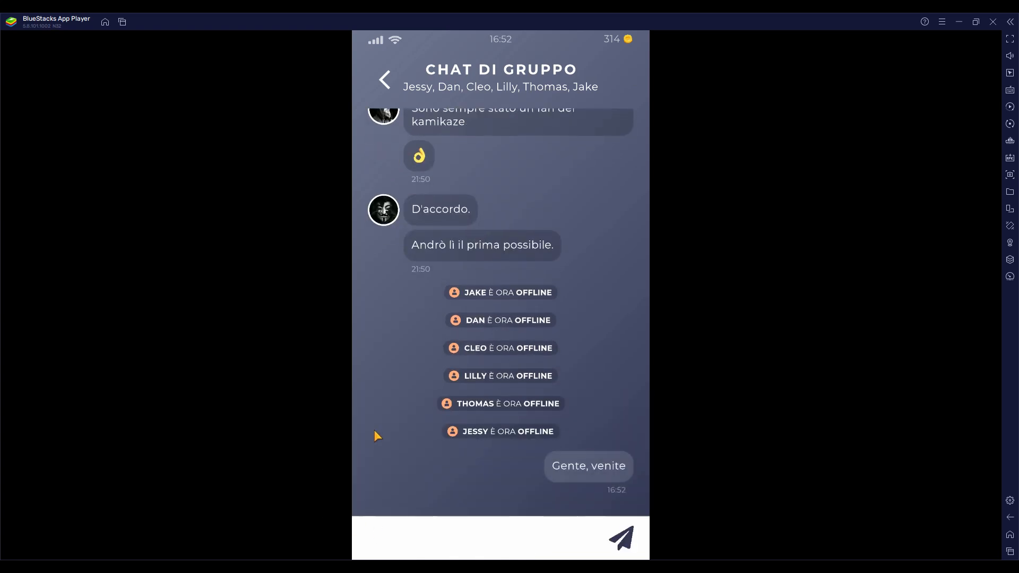
{"action": "mouse_move", "coordinate": [370, 69]}
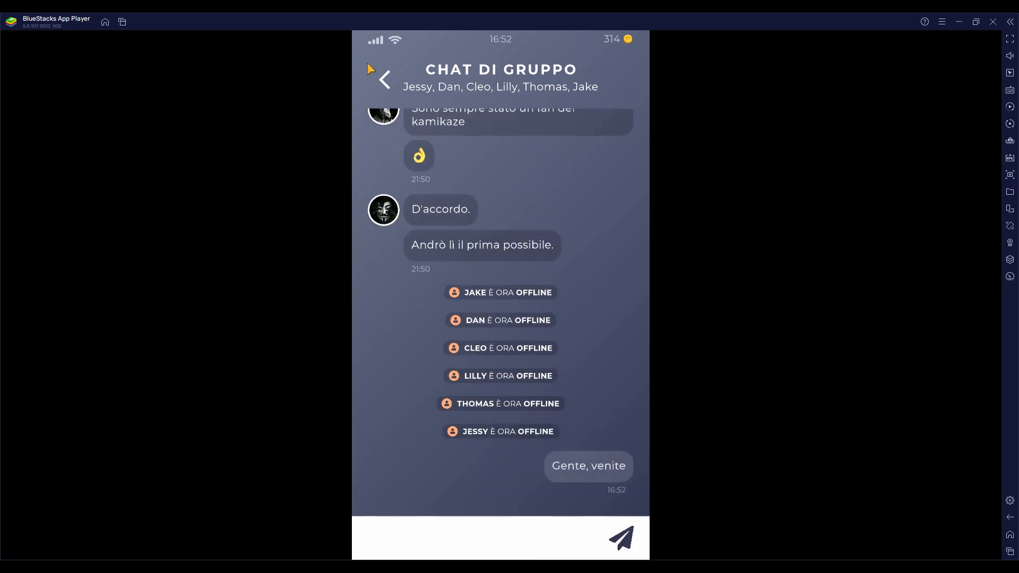
{"action": "mouse_move", "coordinate": [475, 146]}
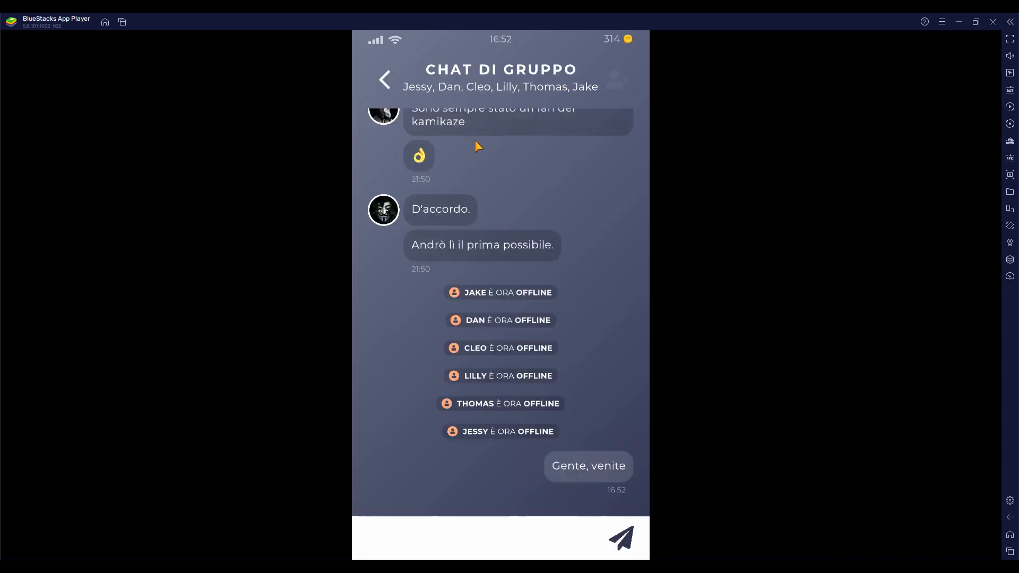
{"action": "scroll", "scroll_direction": "down", "scroll_amount": 3}
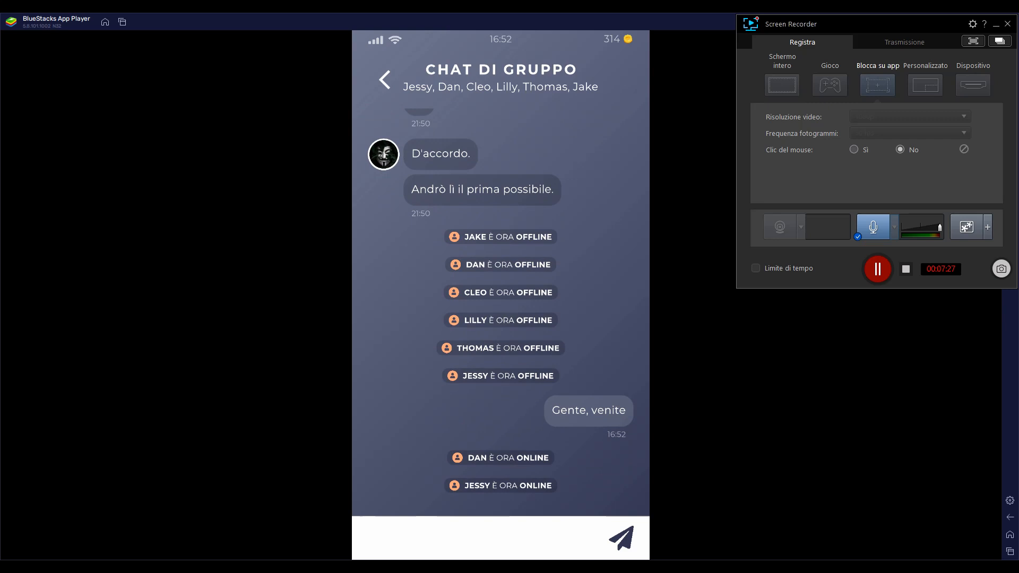
Step: Send 'Alan ha trovato Hannah' and 'L'ho vista con i miei occhi' to the group
{"action": "left_click", "coordinate": [993, 21]}
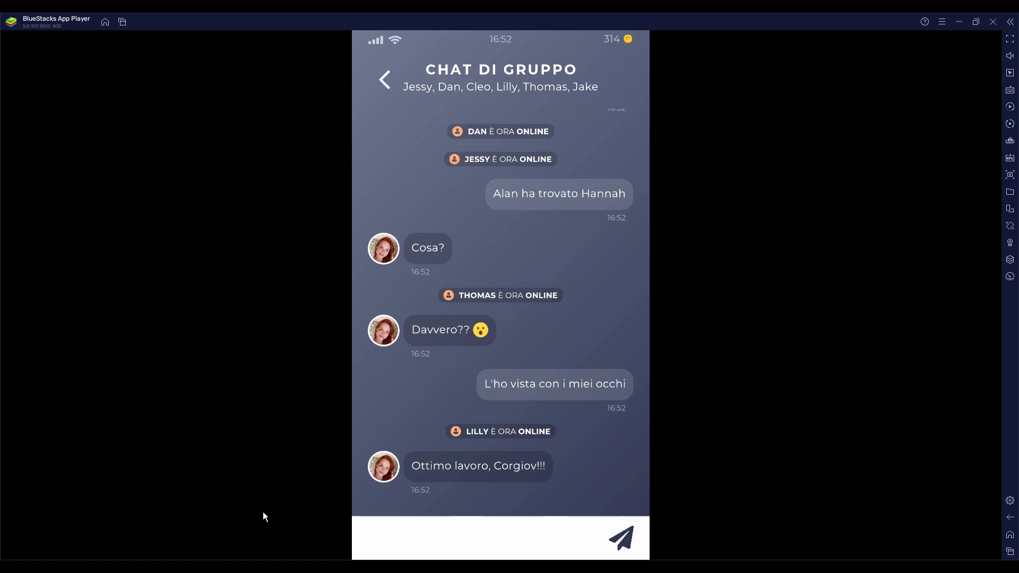
Step: Scroll the group's reactions and reply 'Sì, Lilly, storia lunga'
{"action": "scroll", "scroll_direction": "down", "scroll_amount": 3}
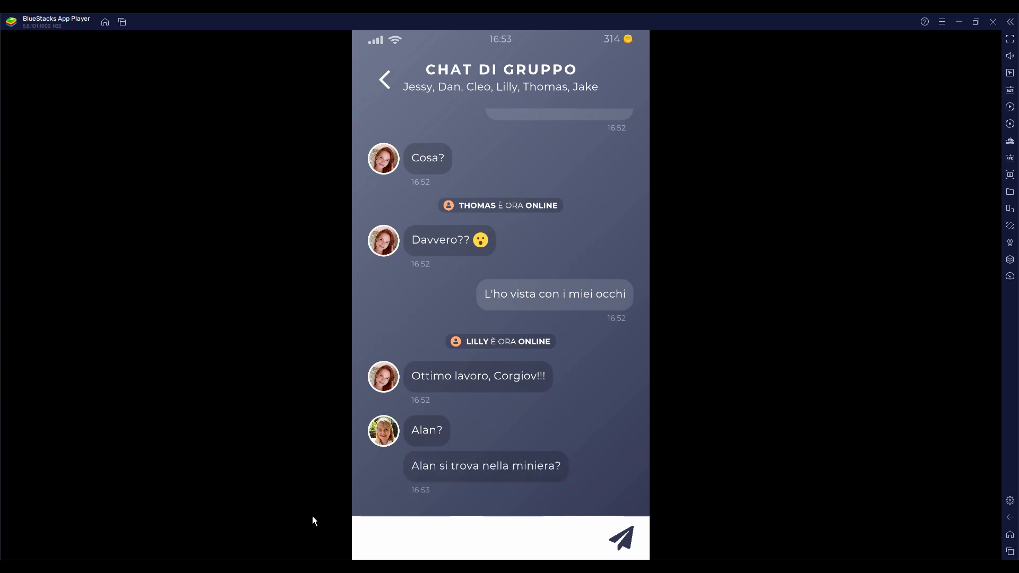
{"action": "mouse_move", "coordinate": [479, 493]}
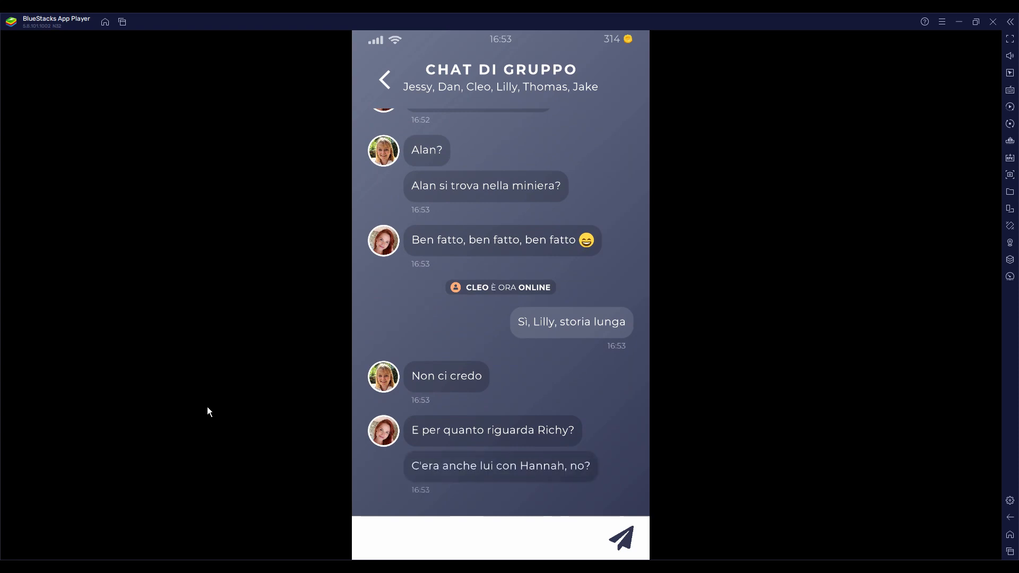
{"action": "scroll", "scroll_direction": "up", "scroll_amount": 3}
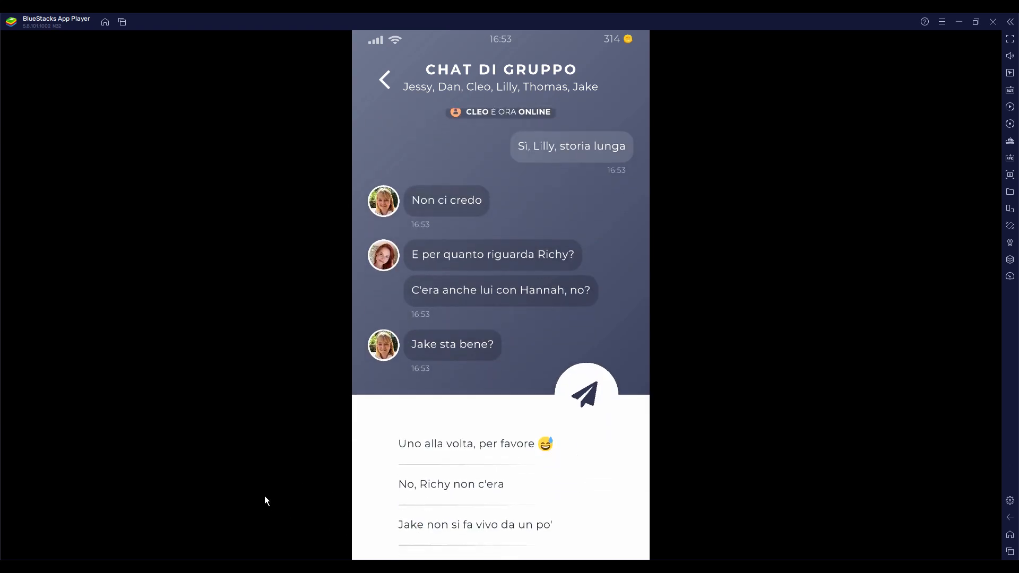
{"action": "mouse_move", "coordinate": [266, 496]}
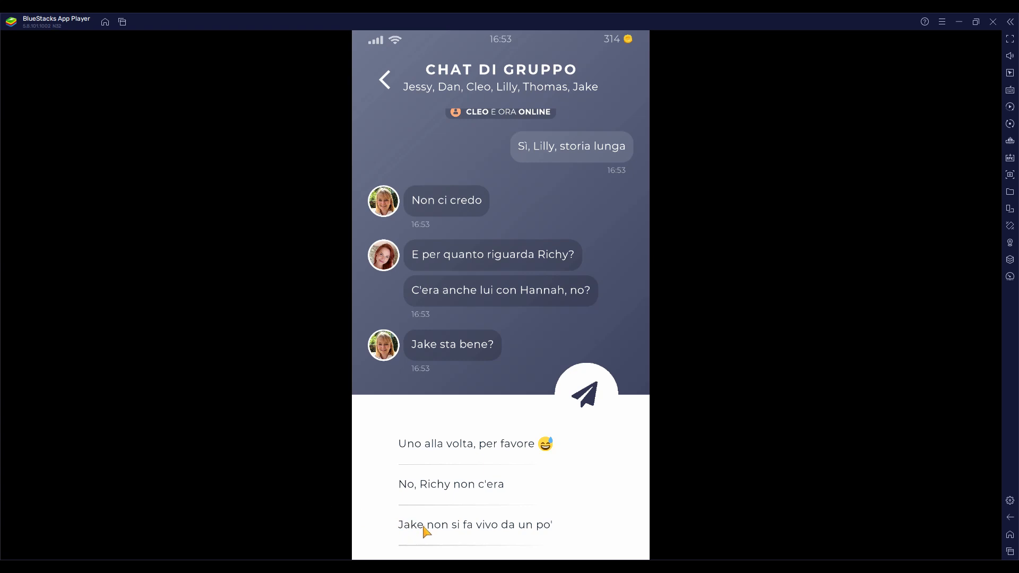
Step: Reply 'Jake non si fa vivo da un po'' and wait for the group's responses
{"action": "left_click", "coordinate": [475, 524]}
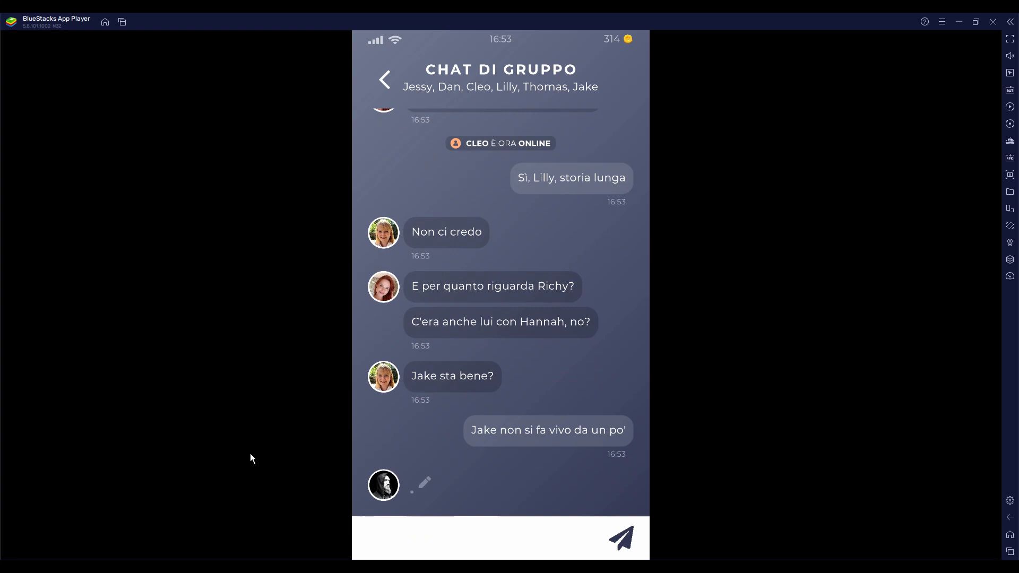
{"action": "mouse_move", "coordinate": [274, 463]}
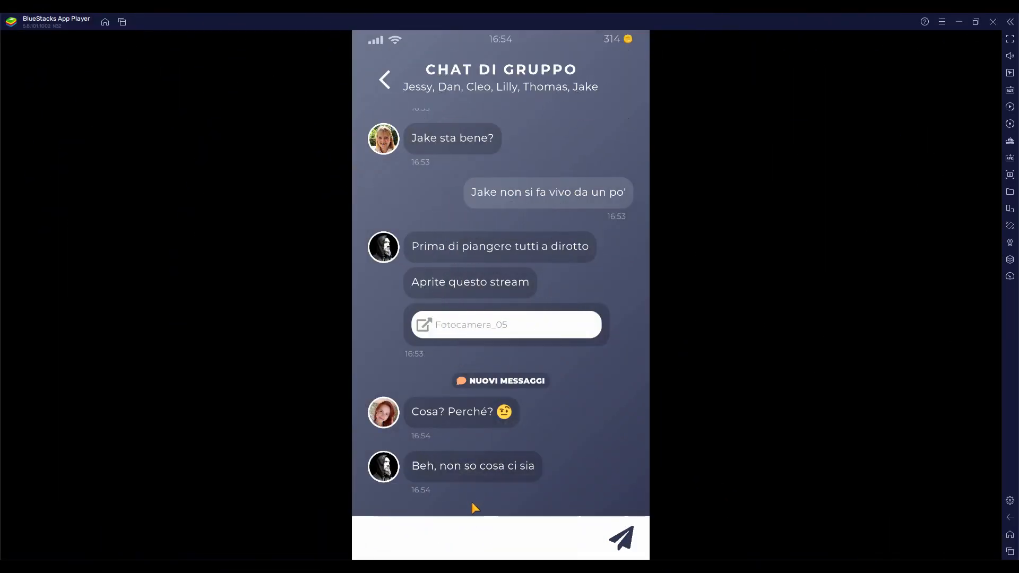
Step: Send 'Ma che...?!', 'Alan ha appena trovato Hannah' and 'Nel mentre ero con Alan al telefono'
{"action": "scroll", "scroll_direction": "down", "scroll_amount": 3}
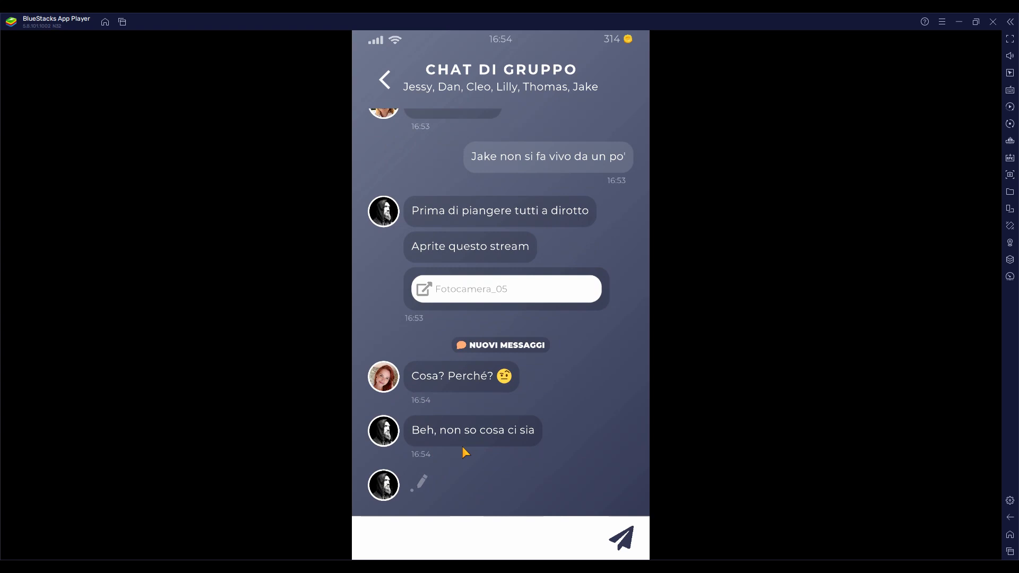
{"action": "mouse_move", "coordinate": [323, 495]}
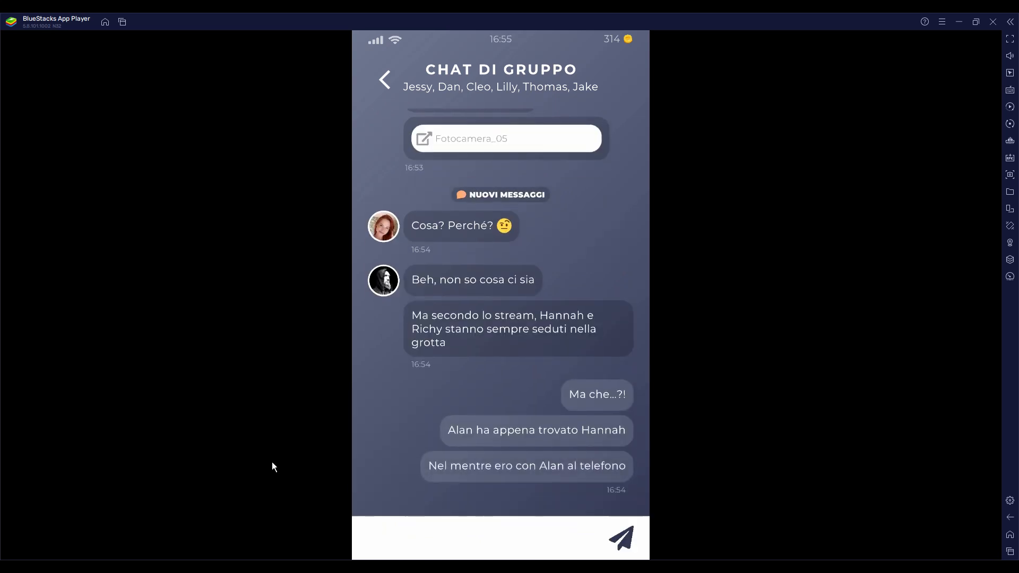
{"action": "left_click", "coordinate": [455, 538]}
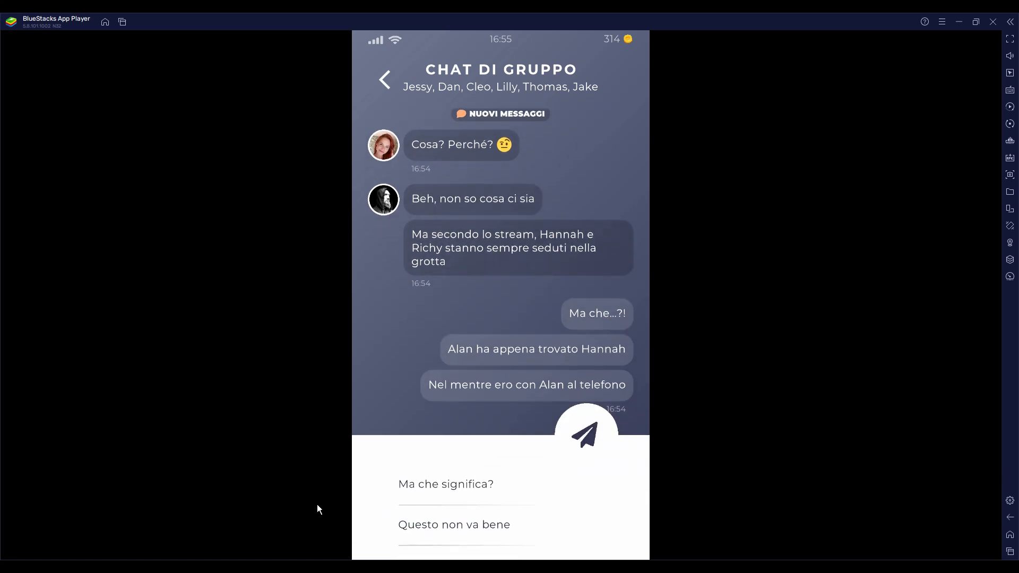
Step: Reply 'Ma che significa?' and then 'Anche Alan l'ha riconosciuta' in the group chat
{"action": "left_click", "coordinate": [446, 484]}
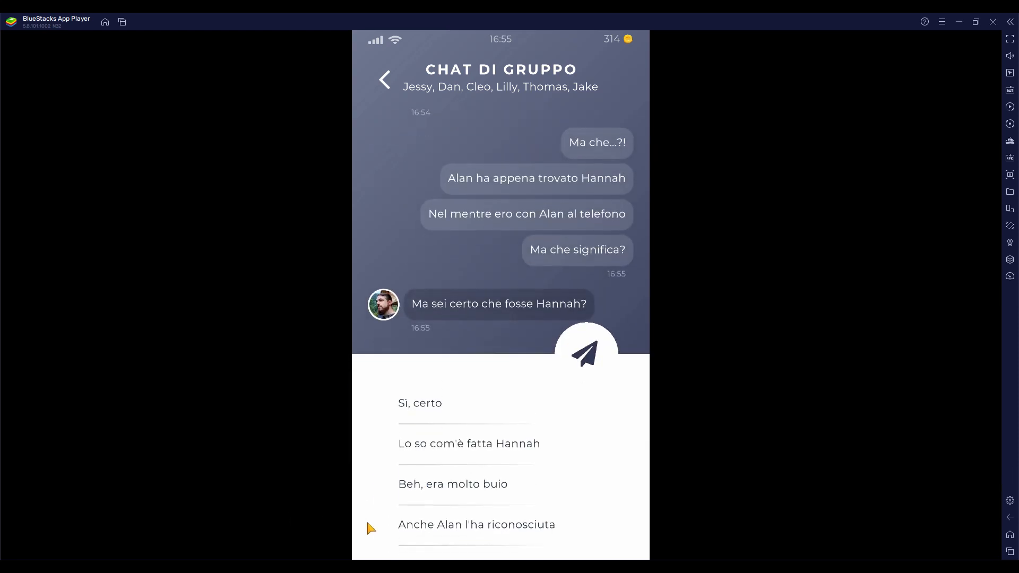
{"action": "left_click", "coordinate": [475, 524]}
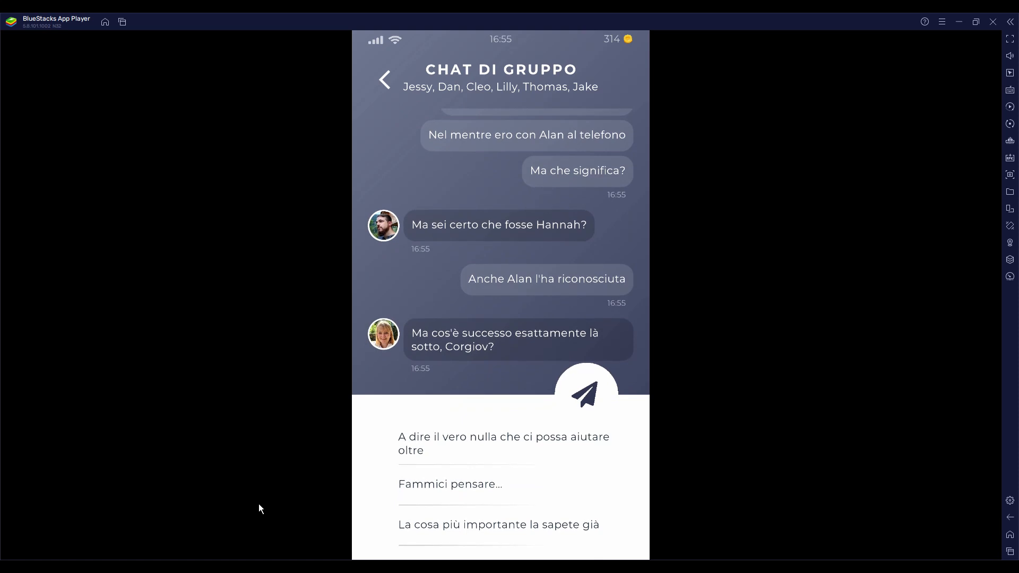
{"action": "mouse_move", "coordinate": [358, 495]}
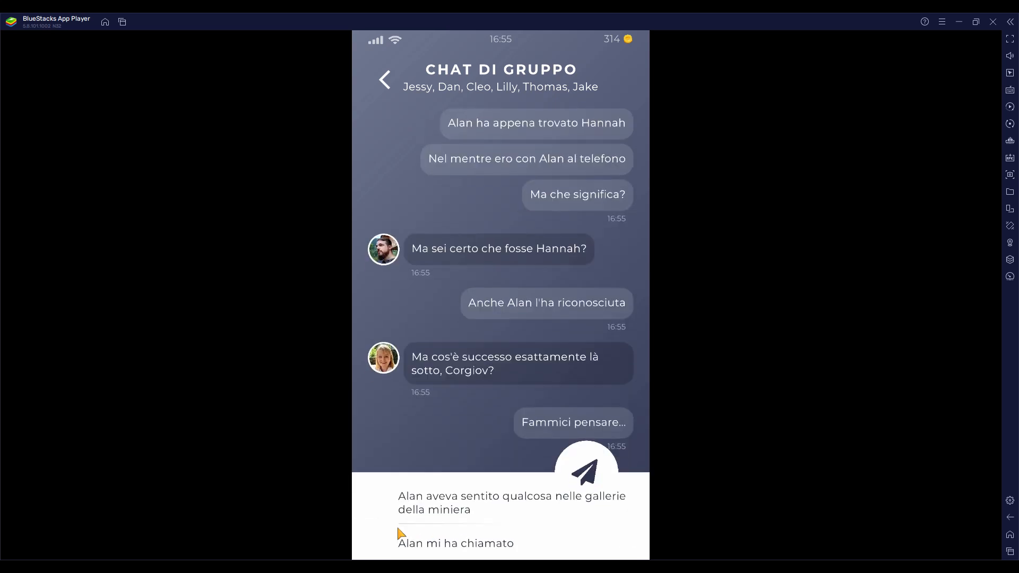
Step: Reply that Alan heard something in the mine tunnels and you first thought he'd found Jake
{"action": "scroll", "scroll_direction": "down", "scroll_amount": 3}
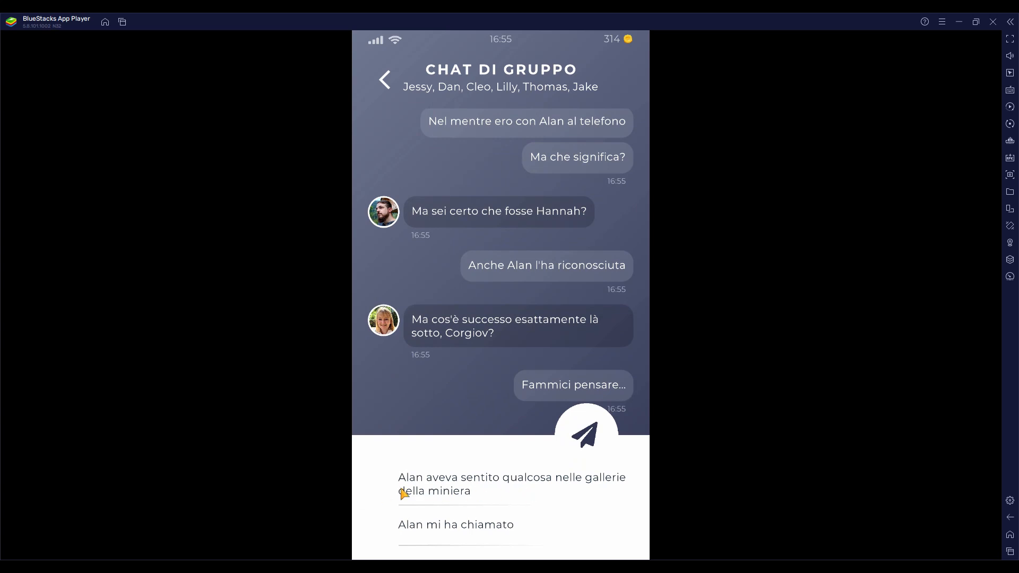
{"action": "left_click", "coordinate": [511, 484]}
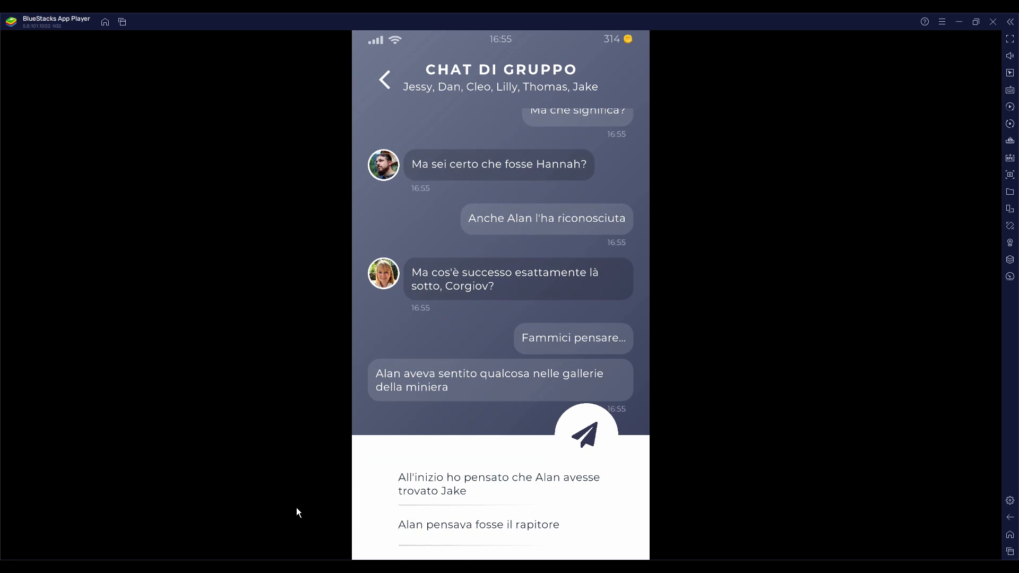
{"action": "mouse_move", "coordinate": [305, 503]}
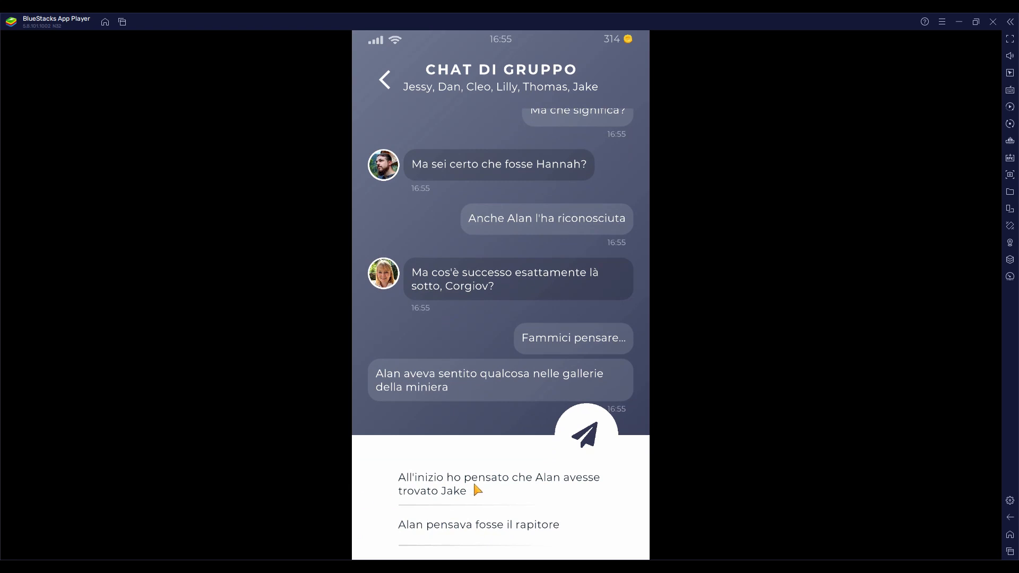
{"action": "left_click", "coordinate": [499, 483]}
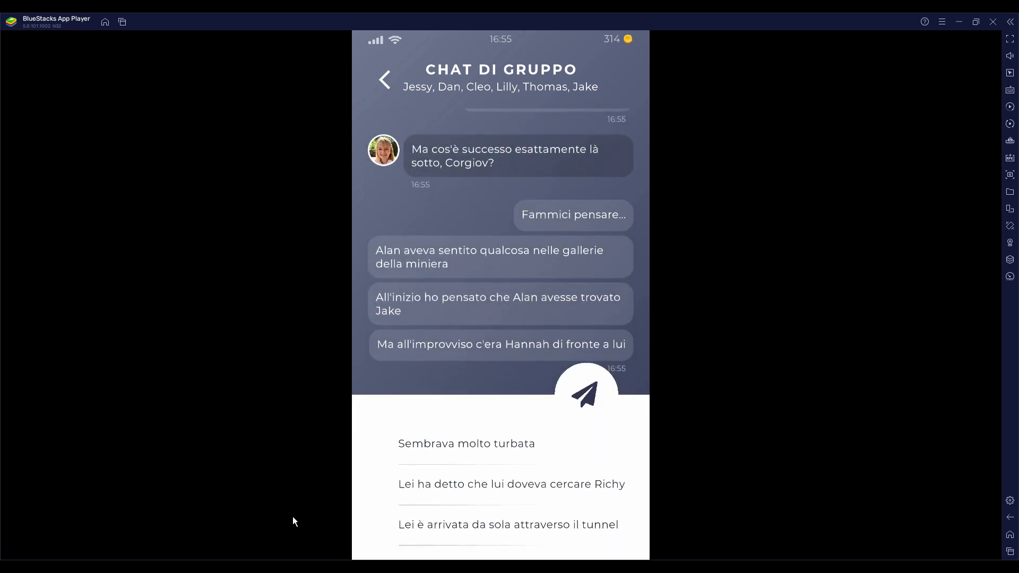
{"action": "mouse_move", "coordinate": [463, 494]}
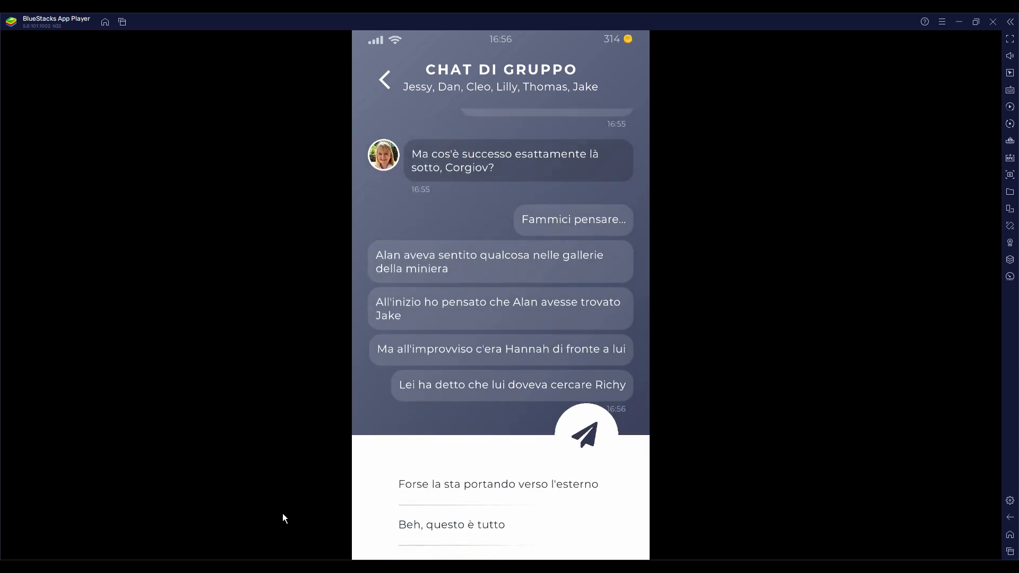
{"action": "mouse_move", "coordinate": [288, 514]}
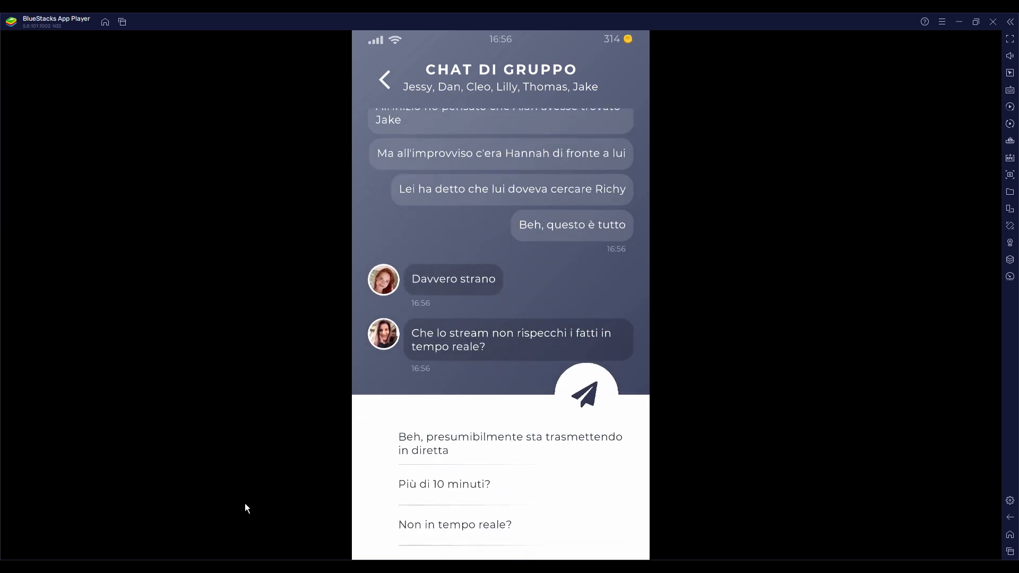
{"action": "mouse_move", "coordinate": [290, 506]}
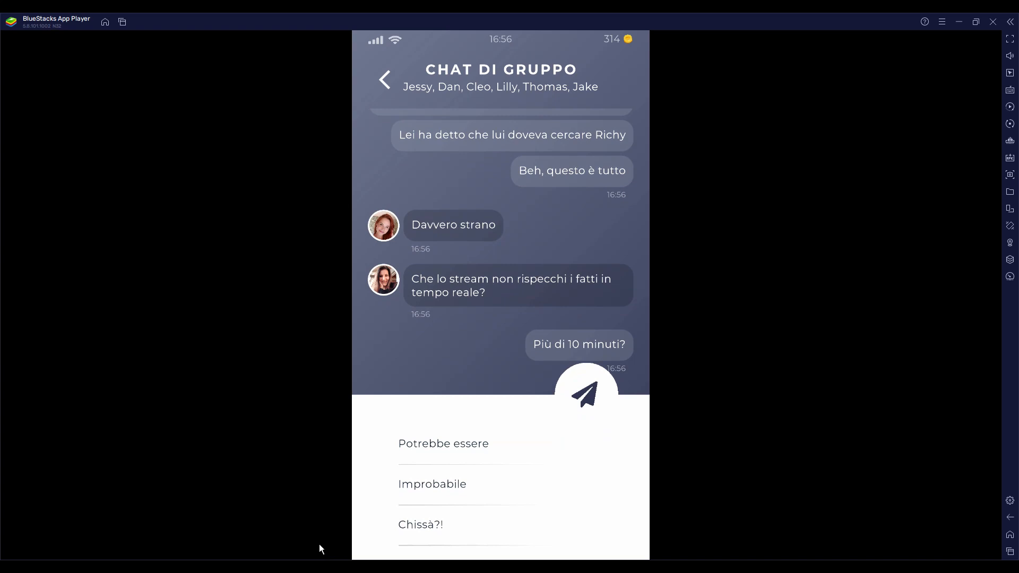
Step: Reply 'Potrebbe influire sulla trasmissione?' about the bad reception affecting the broadcast
{"action": "left_click", "coordinate": [443, 443]}
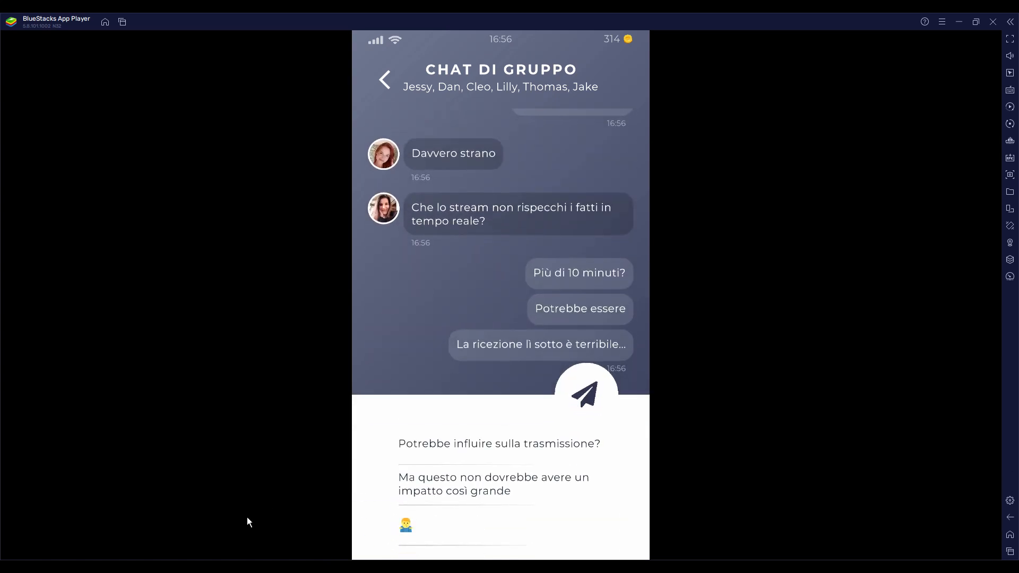
{"action": "mouse_move", "coordinate": [462, 453]}
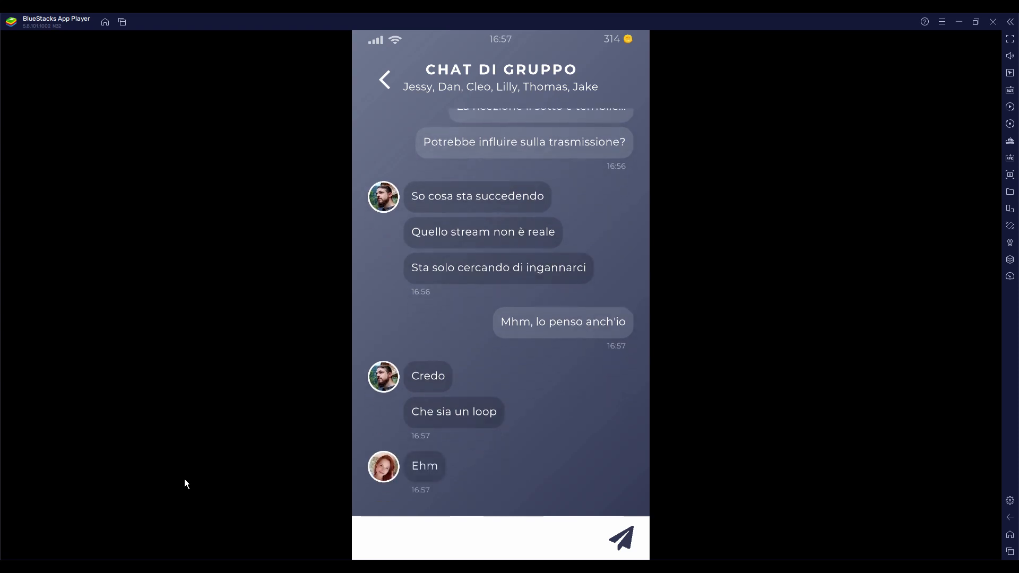
Step: Scroll the group chat to read Thomas explaining the stream is a pre-recorded loop
{"action": "scroll", "scroll_direction": "down", "scroll_amount": 3}
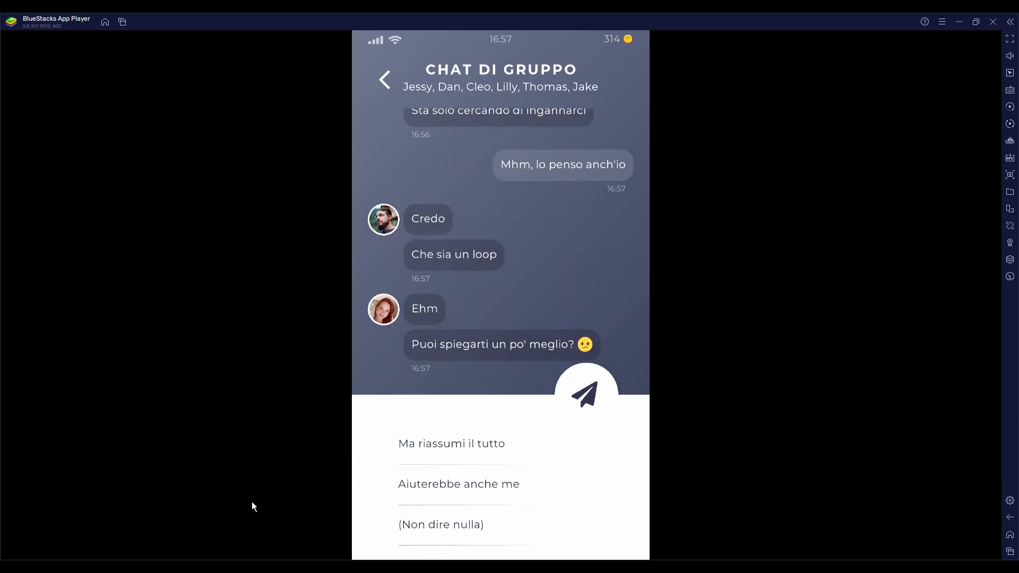
{"action": "mouse_move", "coordinate": [294, 503]}
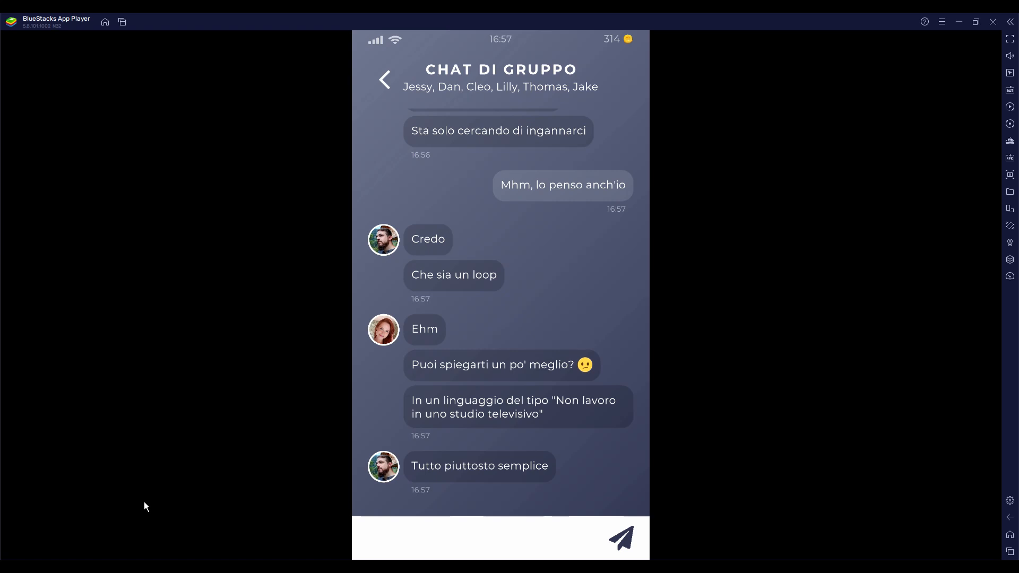
{"action": "scroll", "scroll_direction": "up", "scroll_amount": 3}
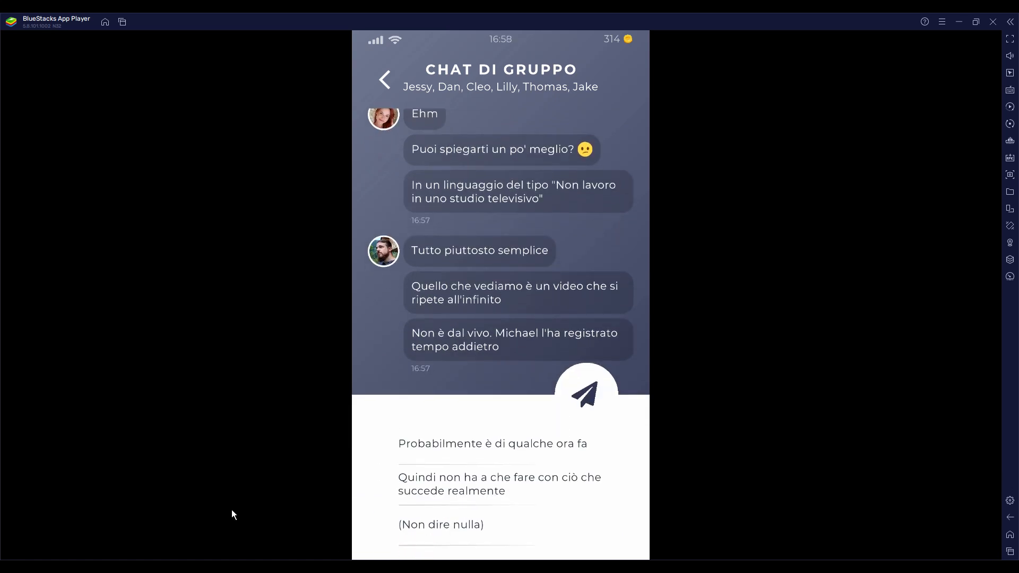
{"action": "mouse_move", "coordinate": [277, 515]}
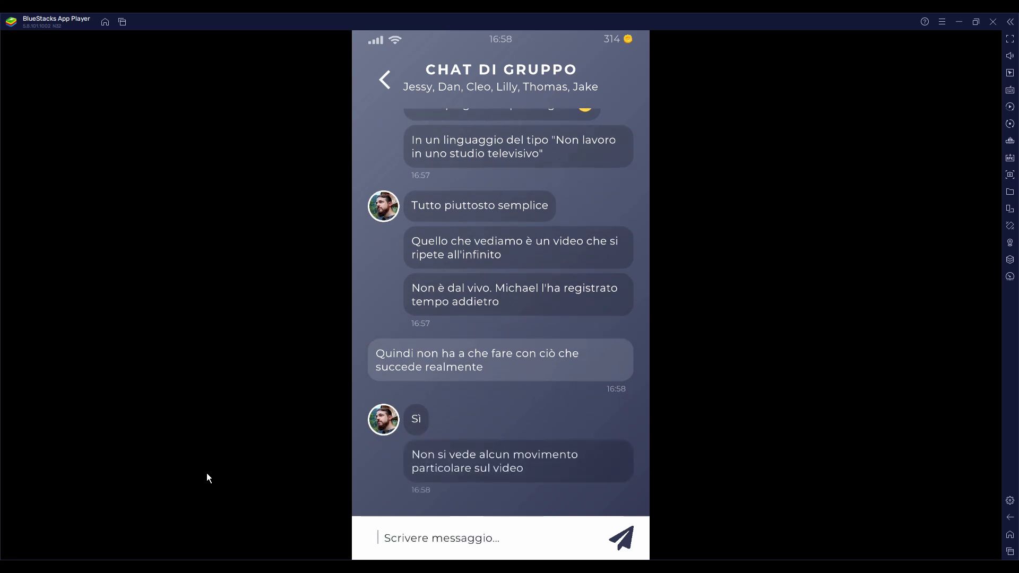
{"action": "mouse_move", "coordinate": [511, 501]}
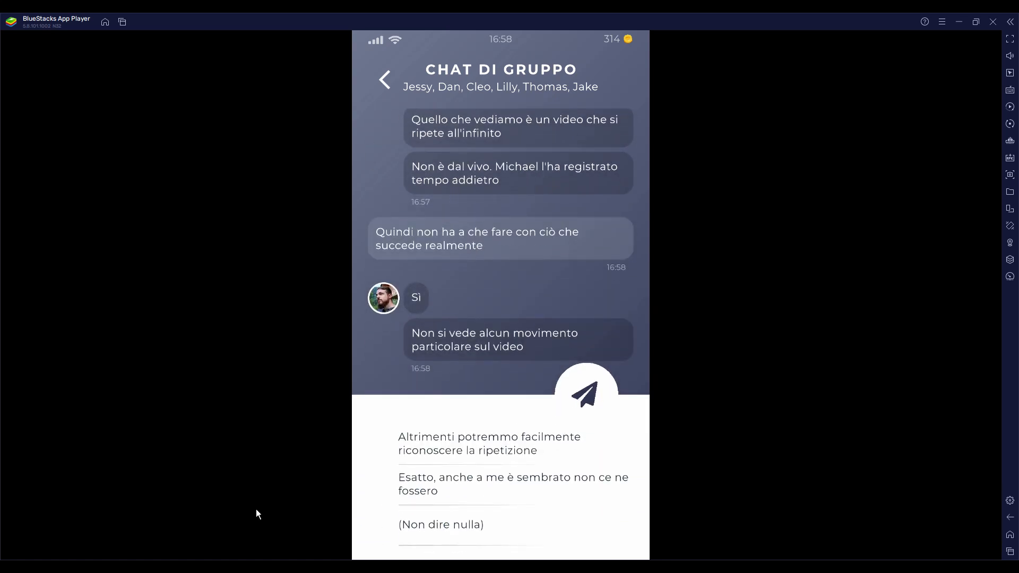
{"action": "mouse_move", "coordinate": [269, 512]}
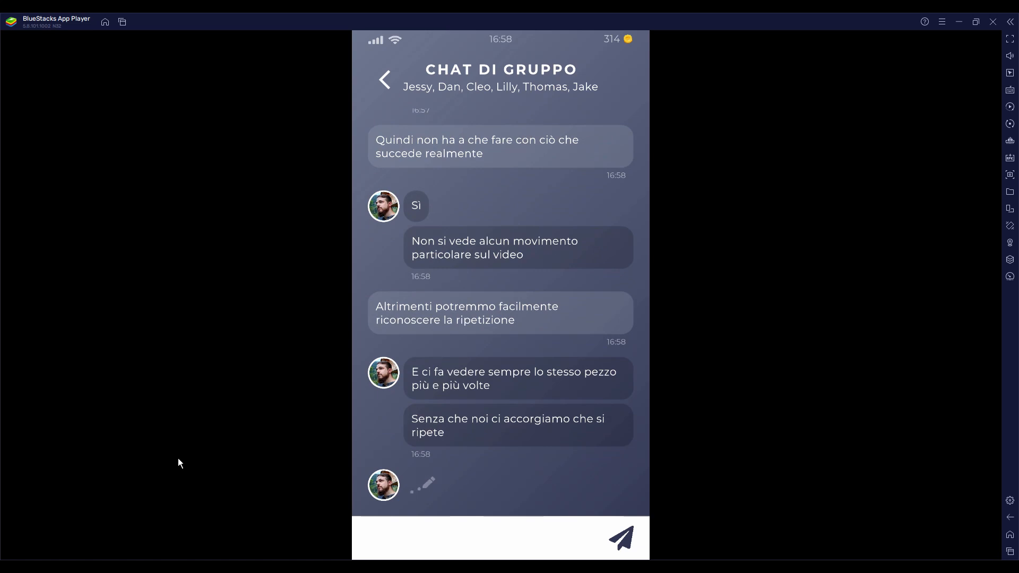
{"action": "mouse_move", "coordinate": [176, 460]}
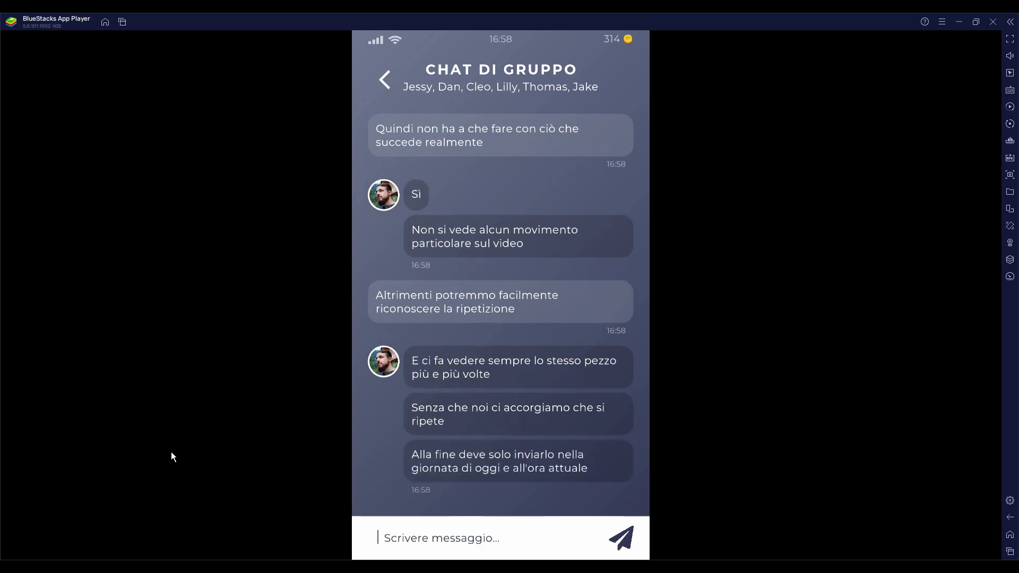
{"action": "mouse_move", "coordinate": [266, 497]}
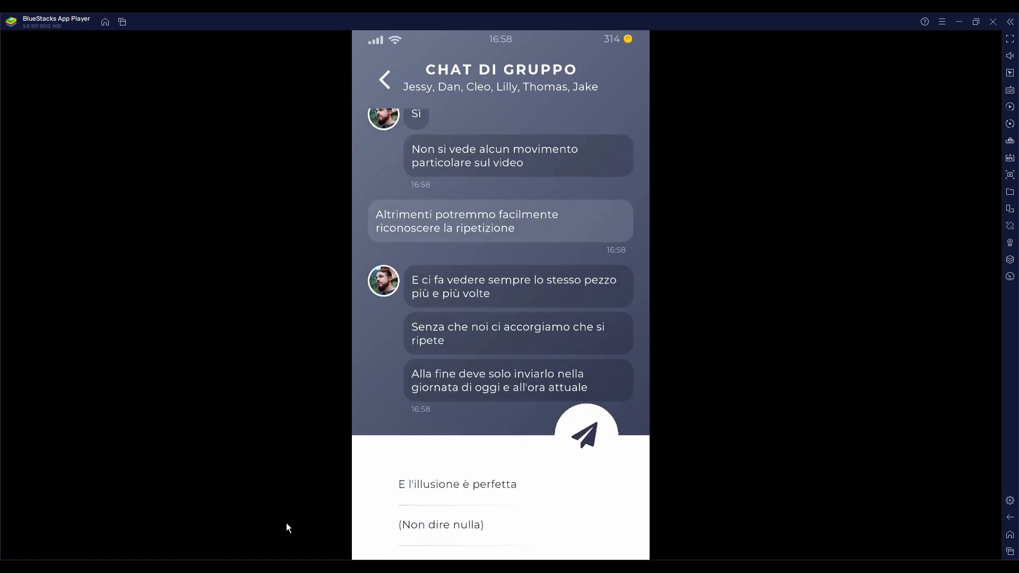
Step: Reply 'E l'illusione è perfetta' about the looping stream
{"action": "left_click", "coordinate": [584, 430]}
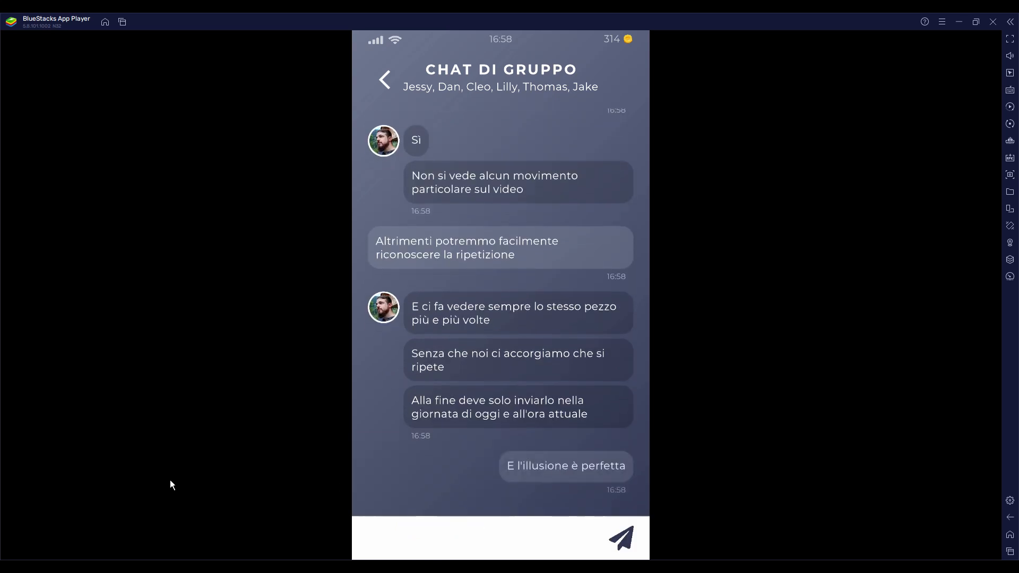
{"action": "mouse_move", "coordinate": [235, 474]}
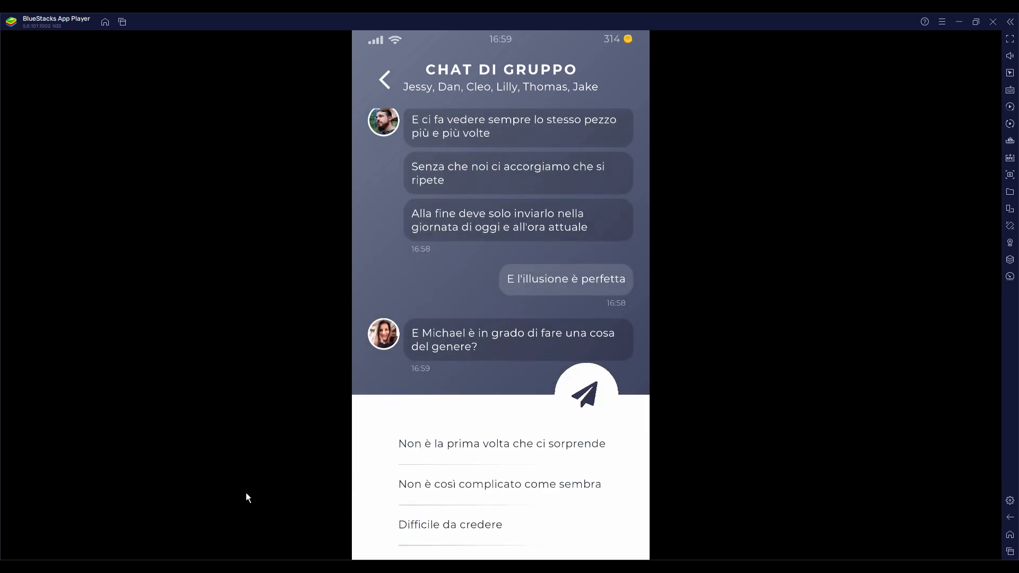
{"action": "mouse_move", "coordinate": [257, 437]}
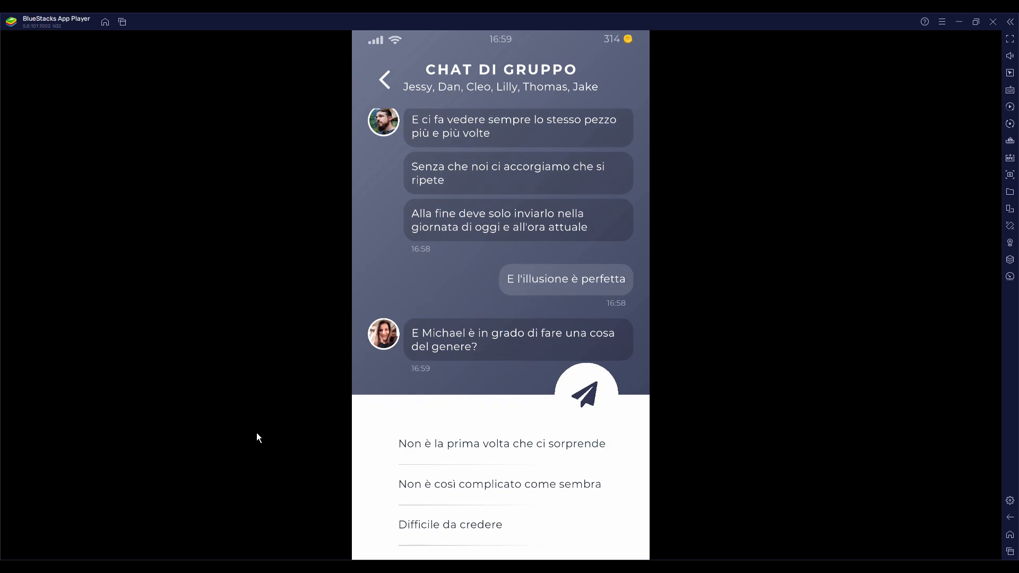
{"action": "mouse_move", "coordinate": [347, 462]}
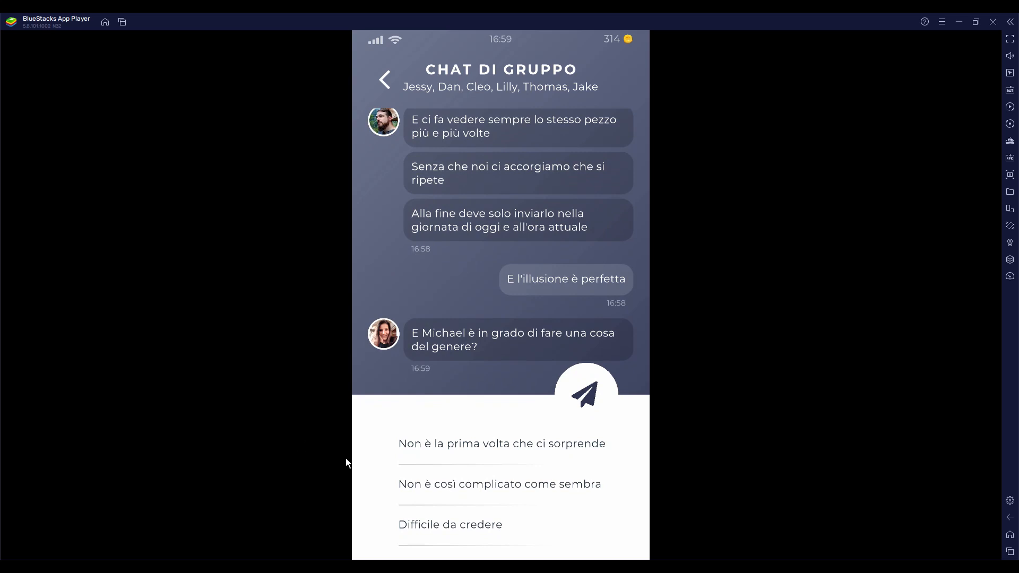
{"action": "mouse_move", "coordinate": [422, 453]}
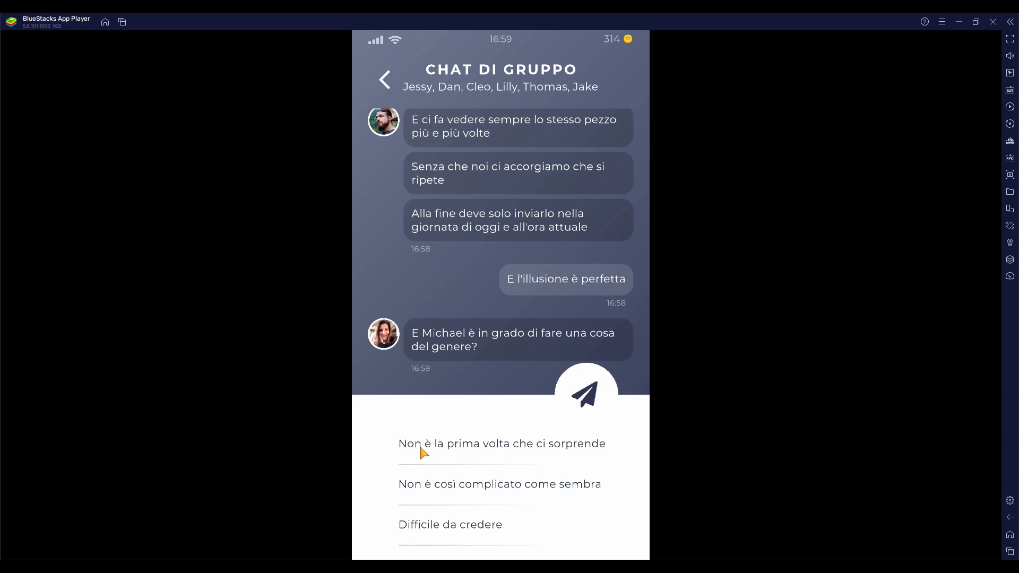
Step: Reply 'Non è la prima volta che ci sorprende', check Alan's shared media, and return to Messaggi
{"action": "left_click", "coordinate": [501, 443]}
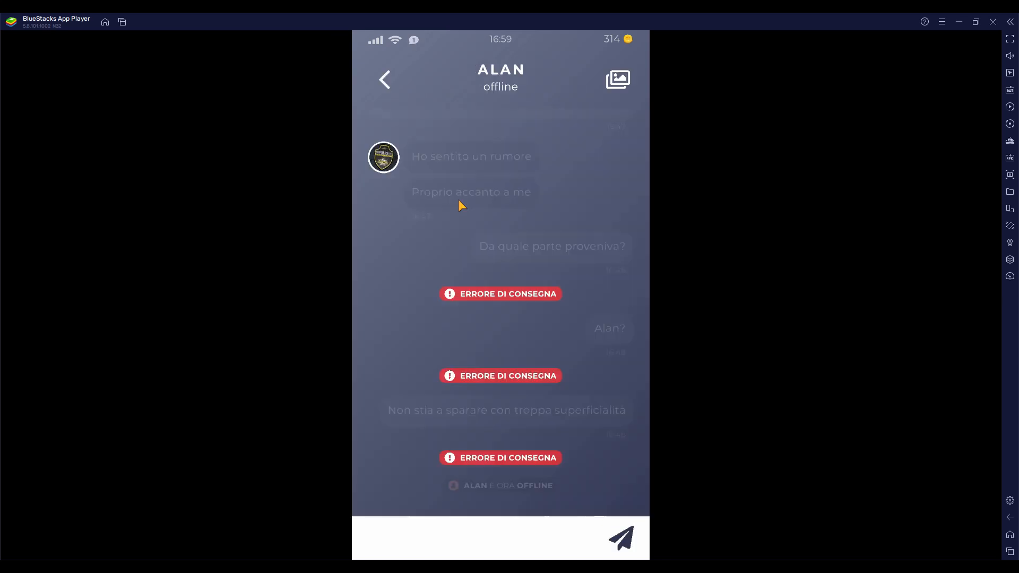
{"action": "left_click", "coordinate": [615, 78]}
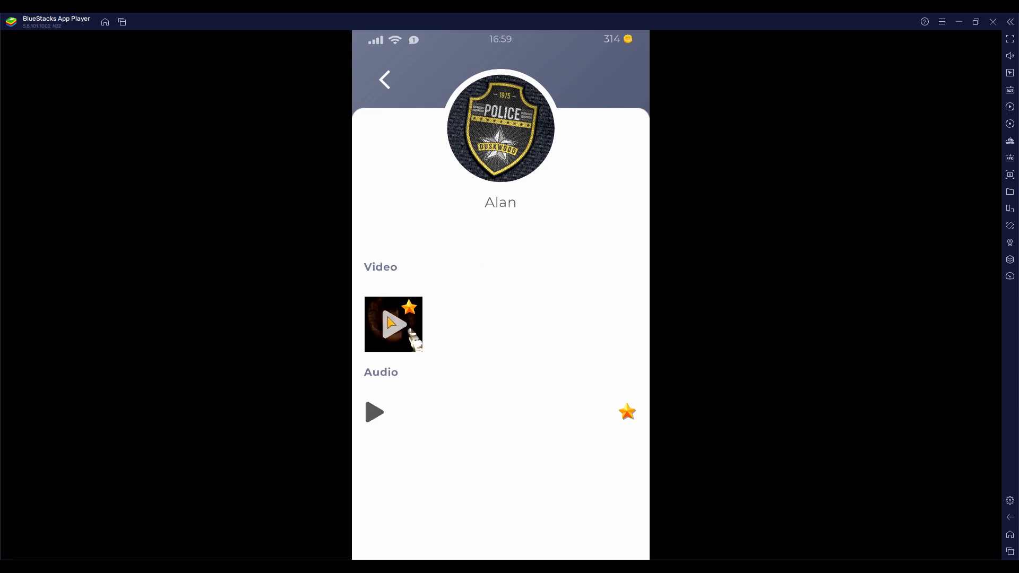
{"action": "left_click", "coordinate": [385, 79]}
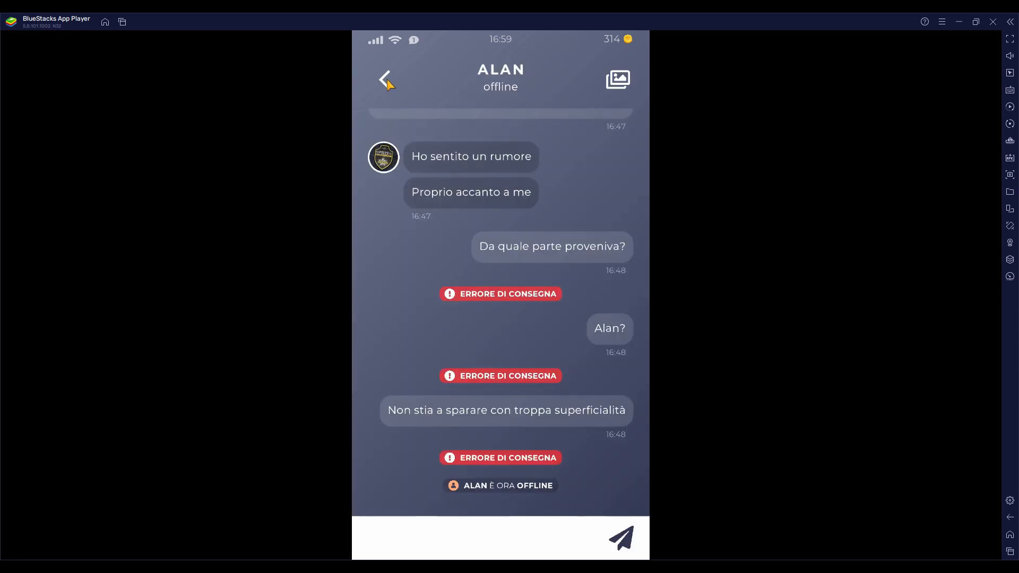
{"action": "left_click", "coordinate": [384, 79]}
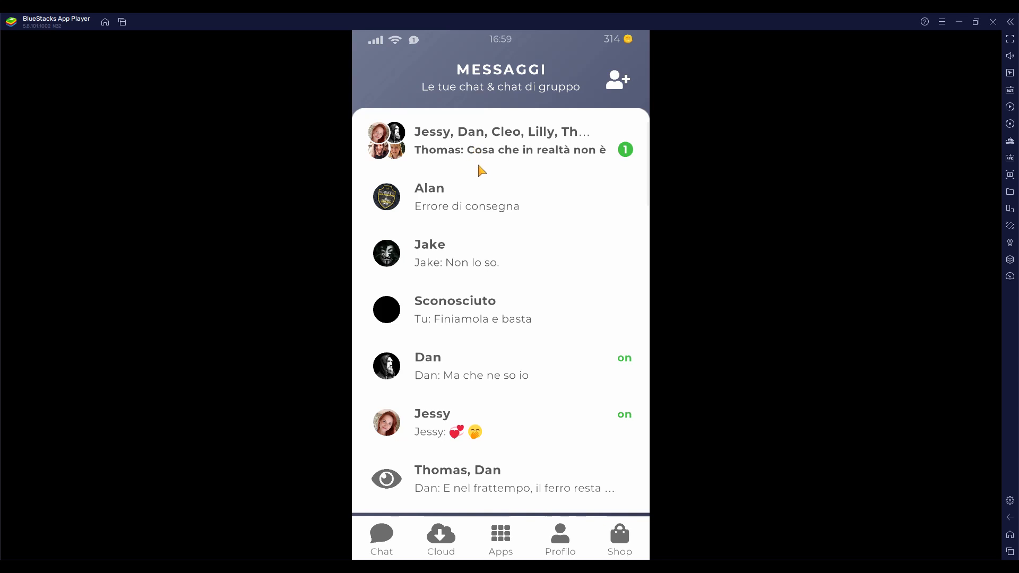
{"action": "mouse_move", "coordinate": [415, 299]}
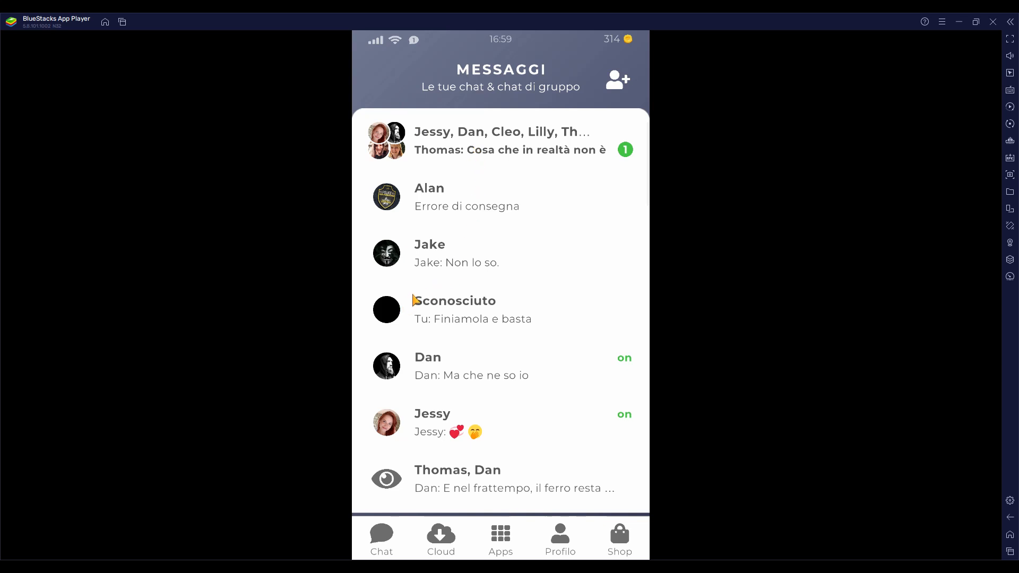
Step: Reopen the group chat and reply 'Ci stavo pensando anch'io' as Alan's message arrives
{"action": "left_click", "coordinate": [501, 140]}
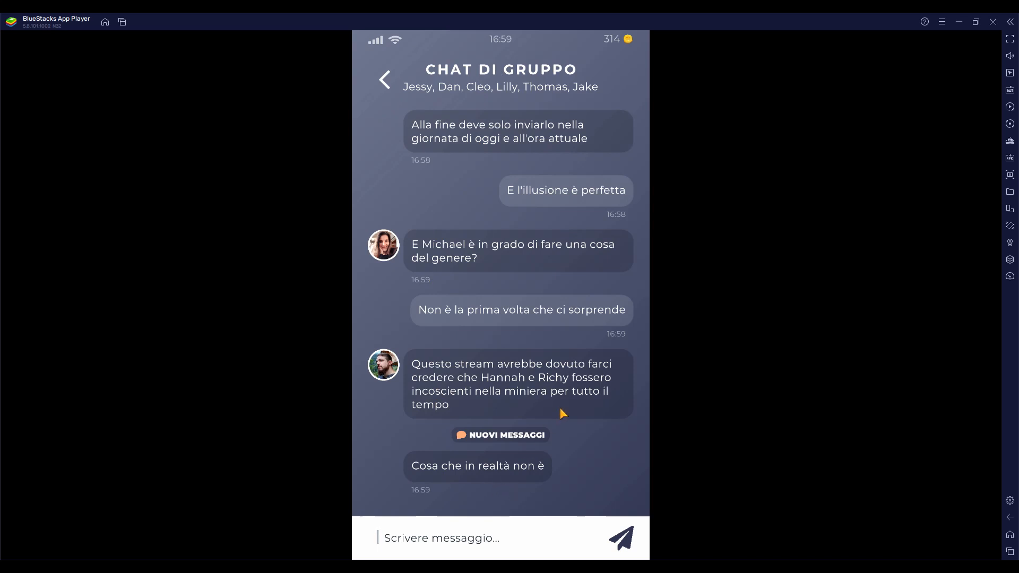
{"action": "mouse_move", "coordinate": [578, 403]}
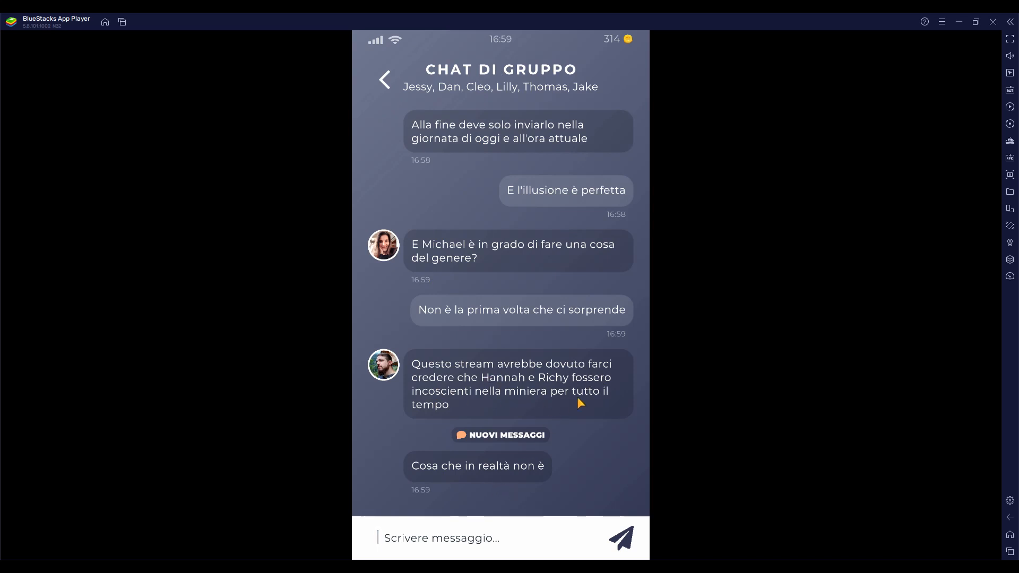
{"action": "mouse_move", "coordinate": [596, 412]}
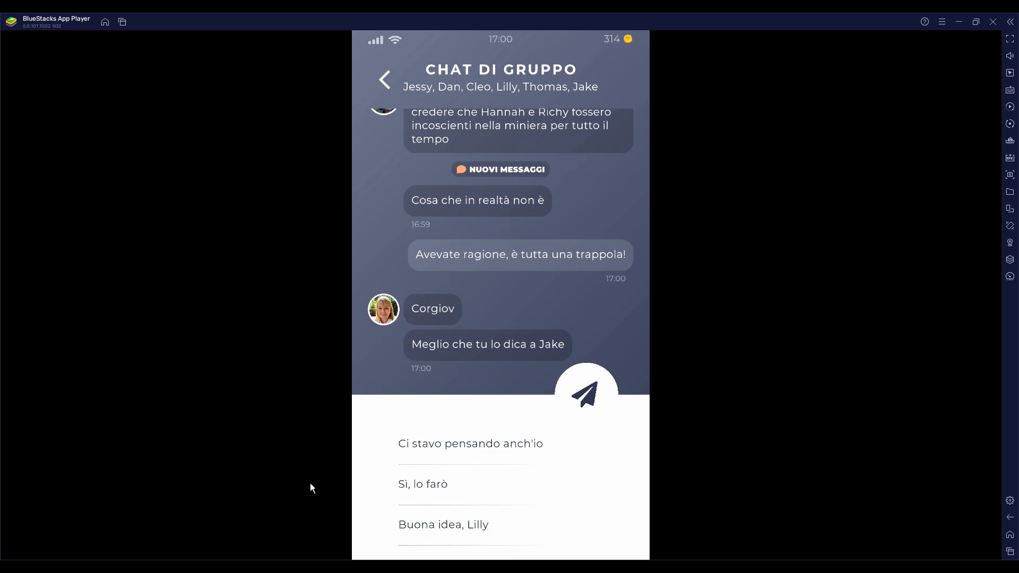
{"action": "left_click", "coordinate": [469, 444]}
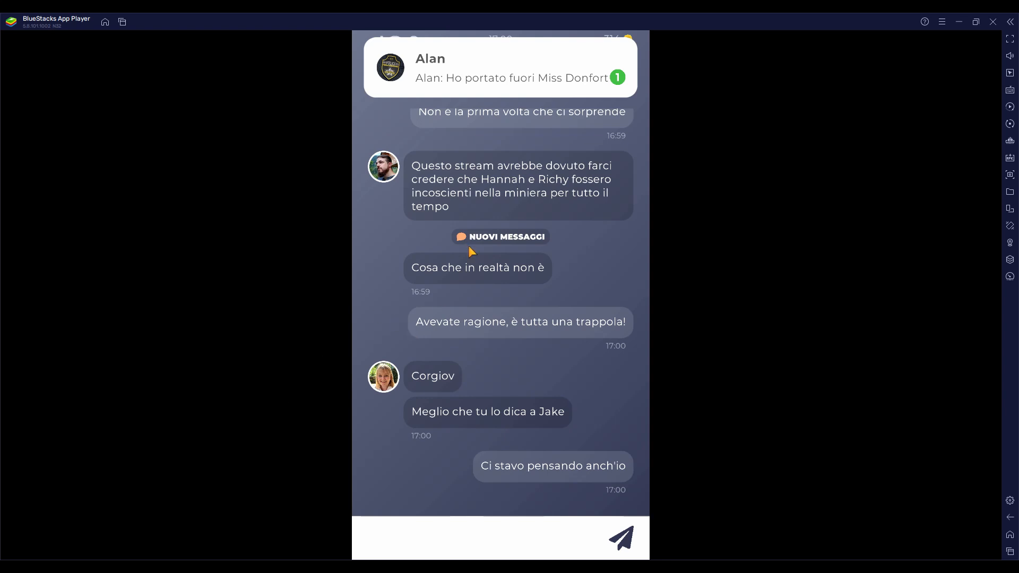
{"action": "mouse_move", "coordinate": [584, 121]}
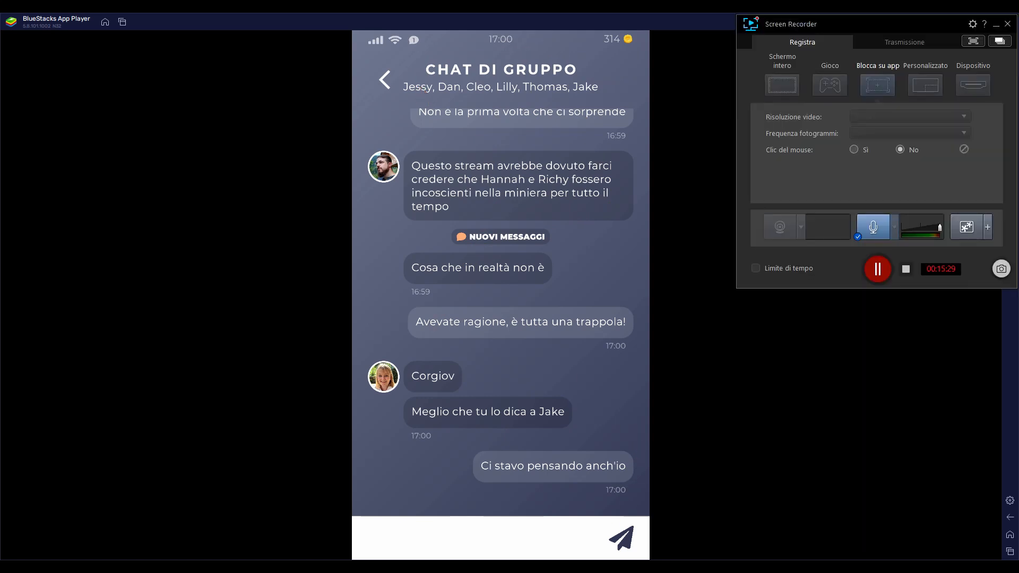
{"action": "mouse_move", "coordinate": [827, 290]}
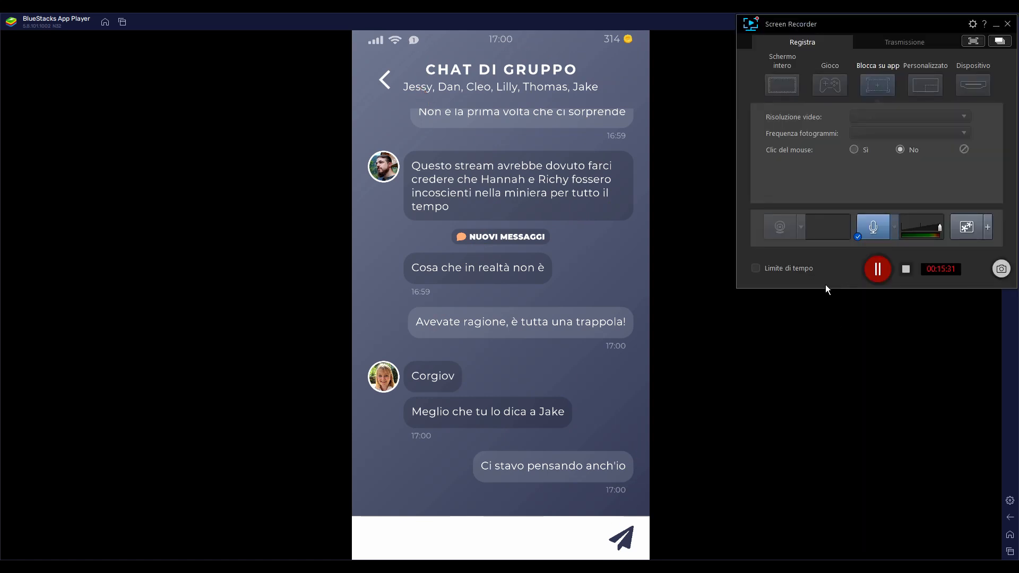